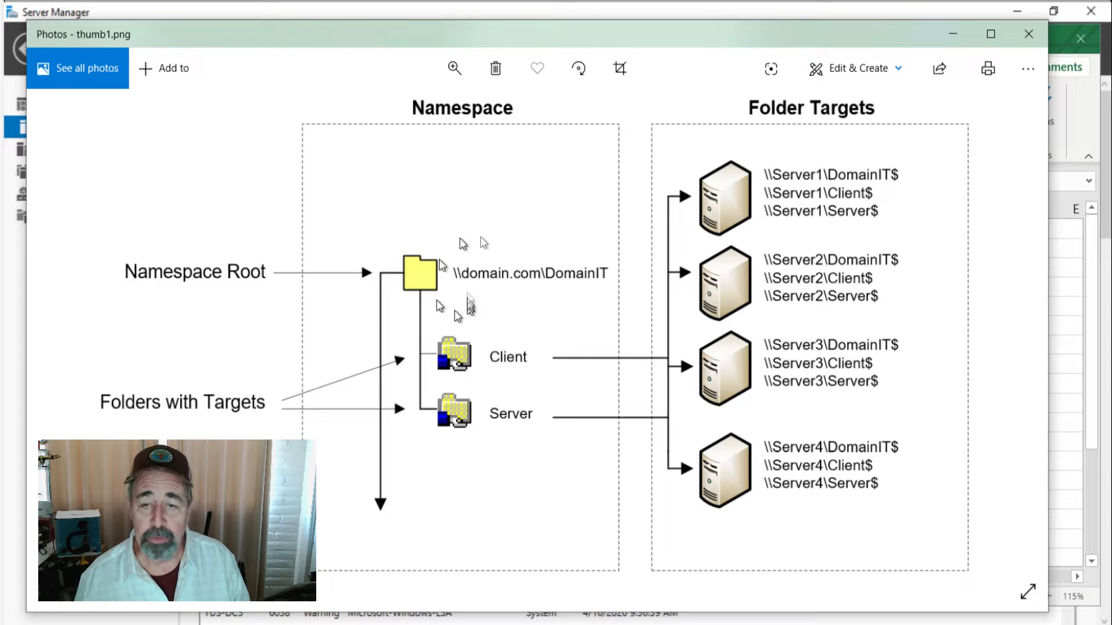
{"action": "mouse_move", "coordinate": [429, 219]}
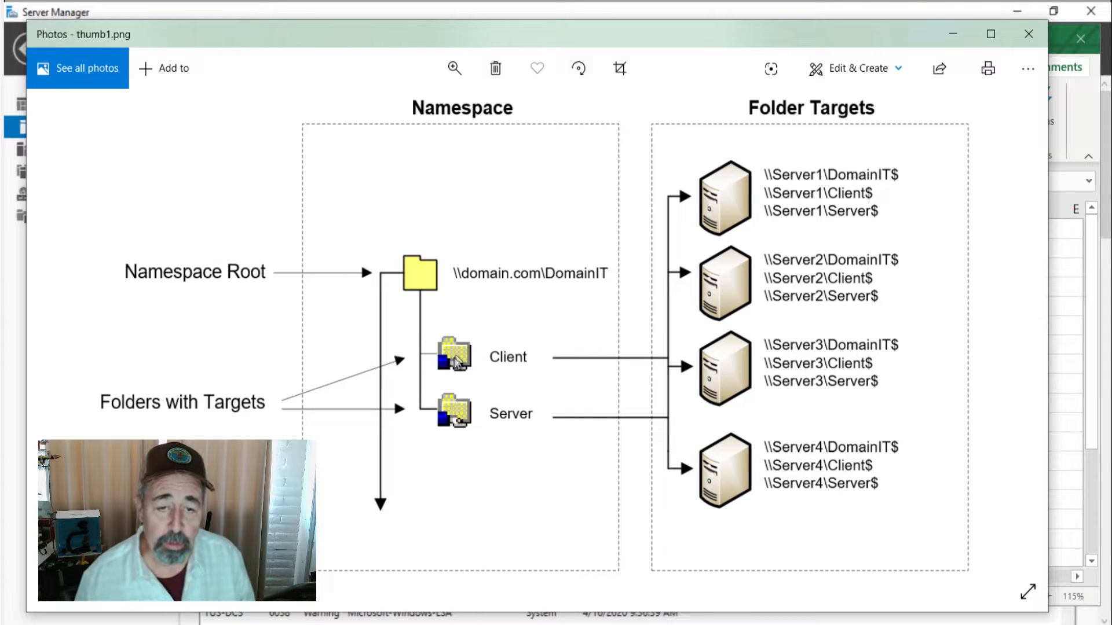
{"action": "mouse_move", "coordinate": [493, 289]}
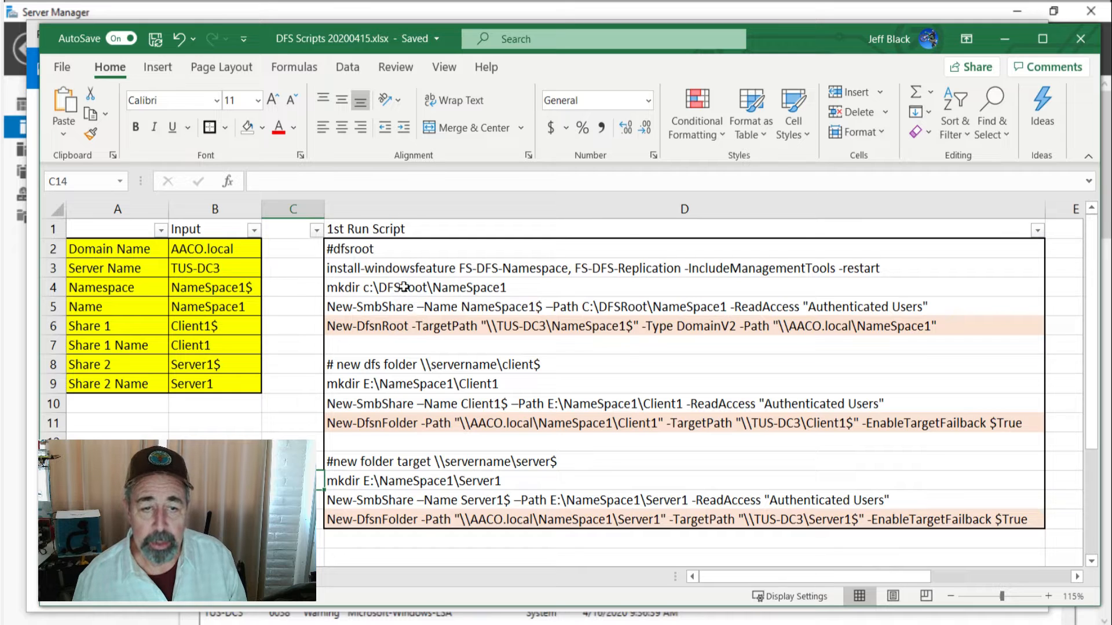
Read the CONCAT formulas behind the mkdir and share-creation script lines in column D
{"action": "left_click", "coordinate": [683, 287]}
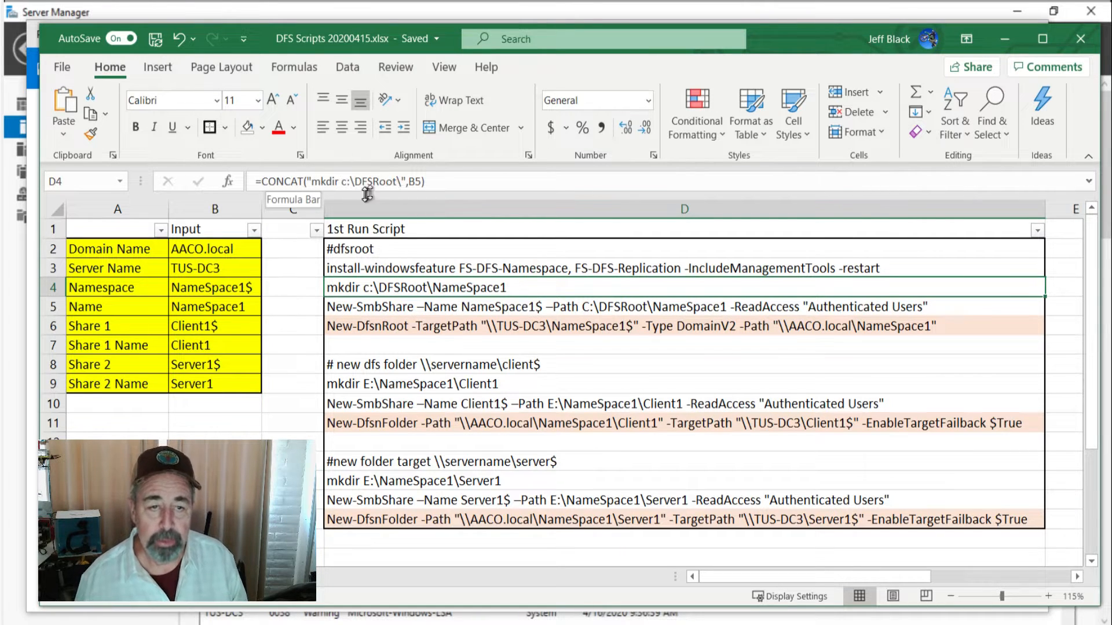
{"action": "left_click_drag", "start_coordinate": [202, 247], "coordinate": [201, 345]}
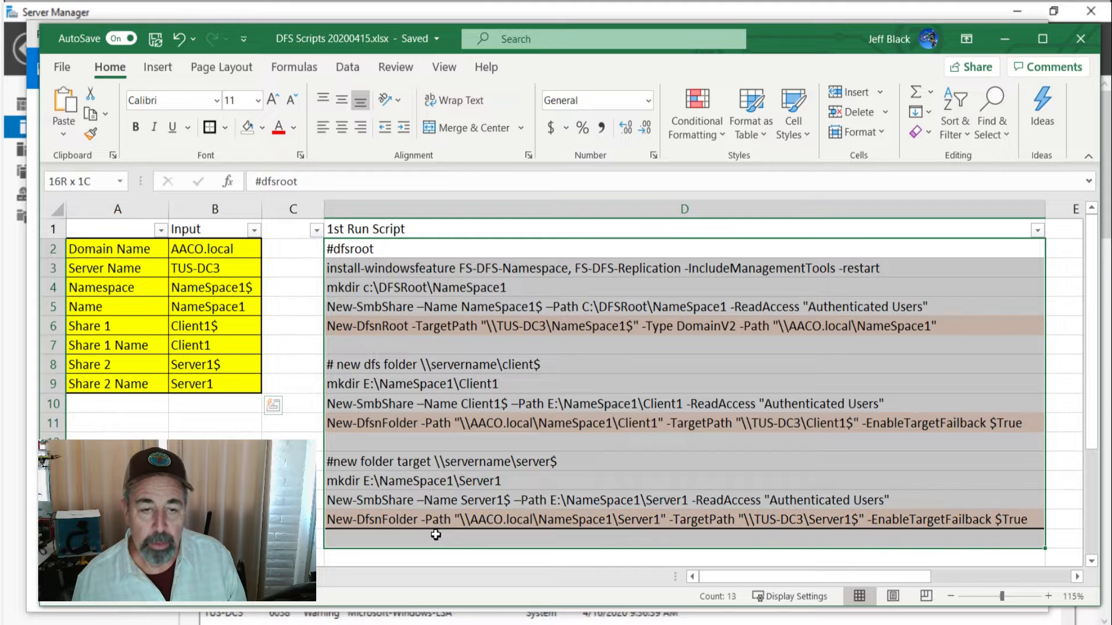
{"action": "left_click", "coordinate": [293, 307]}
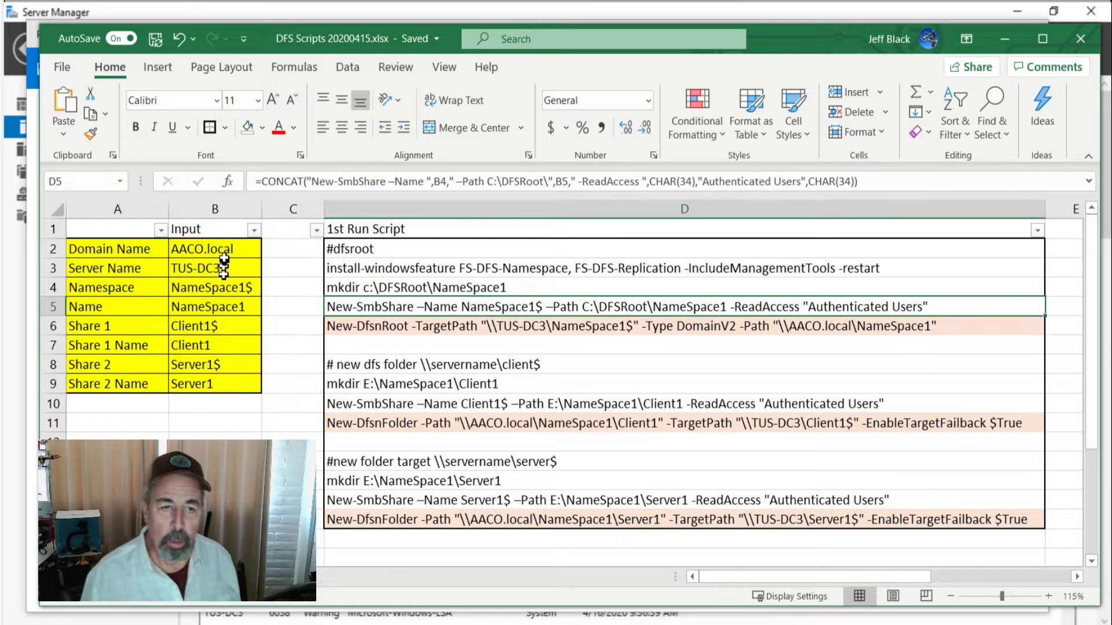
{"action": "mouse_move", "coordinate": [217, 252]}
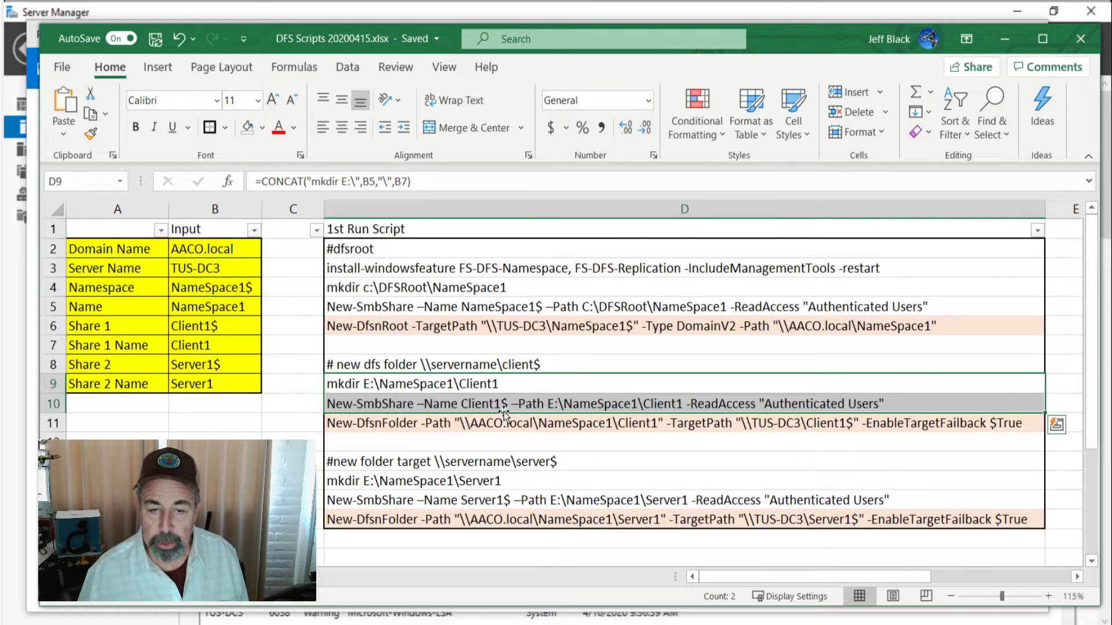
{"action": "mouse_move", "coordinate": [664, 403]}
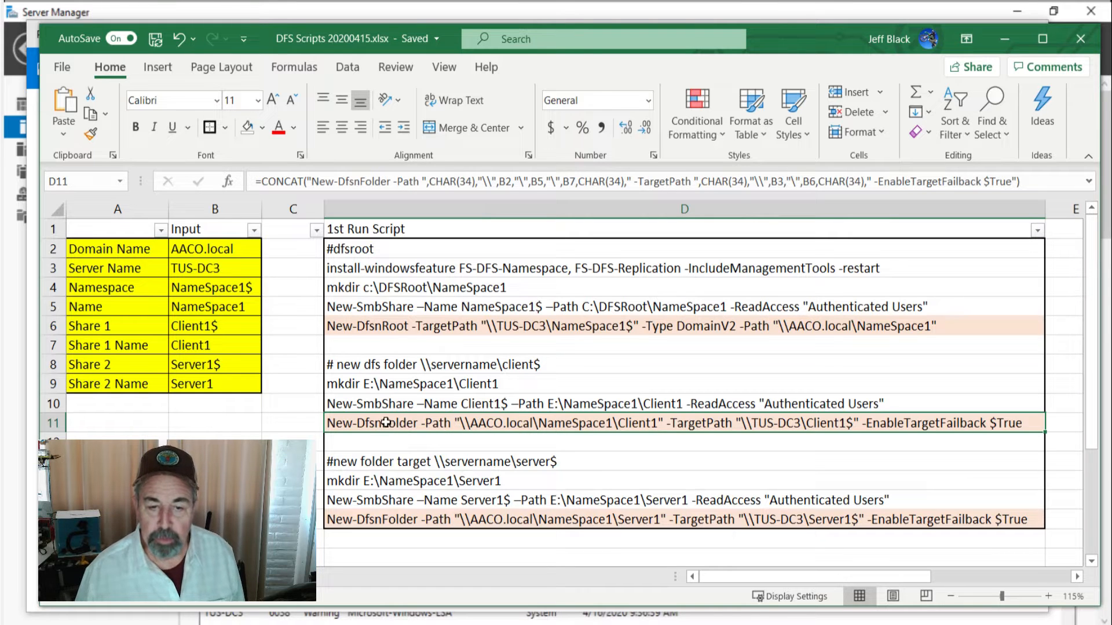
{"action": "mouse_move", "coordinate": [579, 427]}
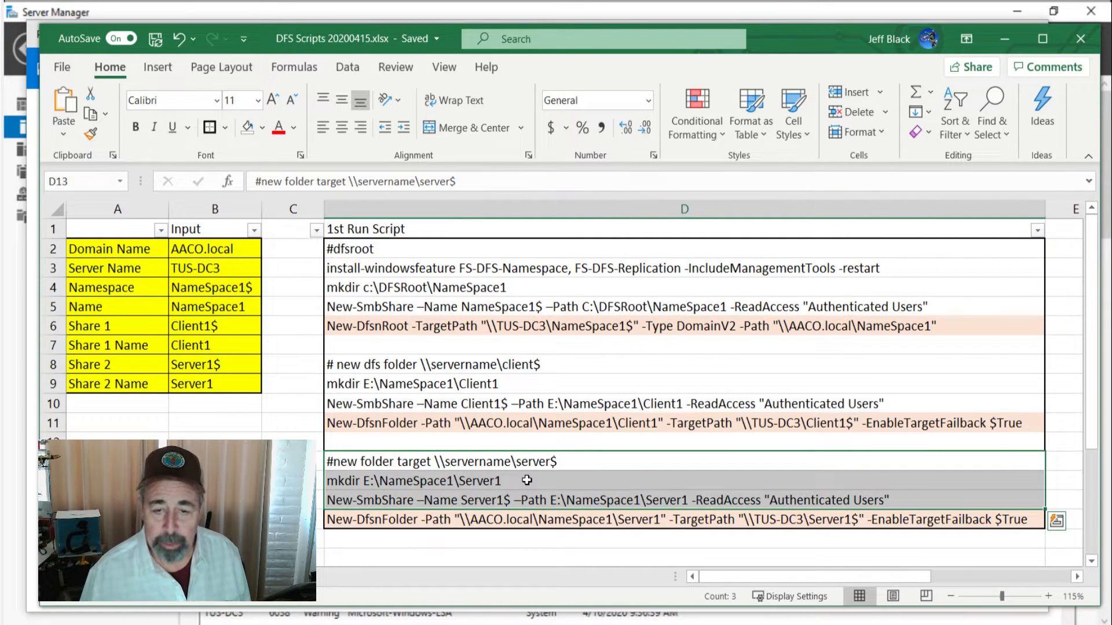
{"action": "mouse_move", "coordinate": [539, 509]}
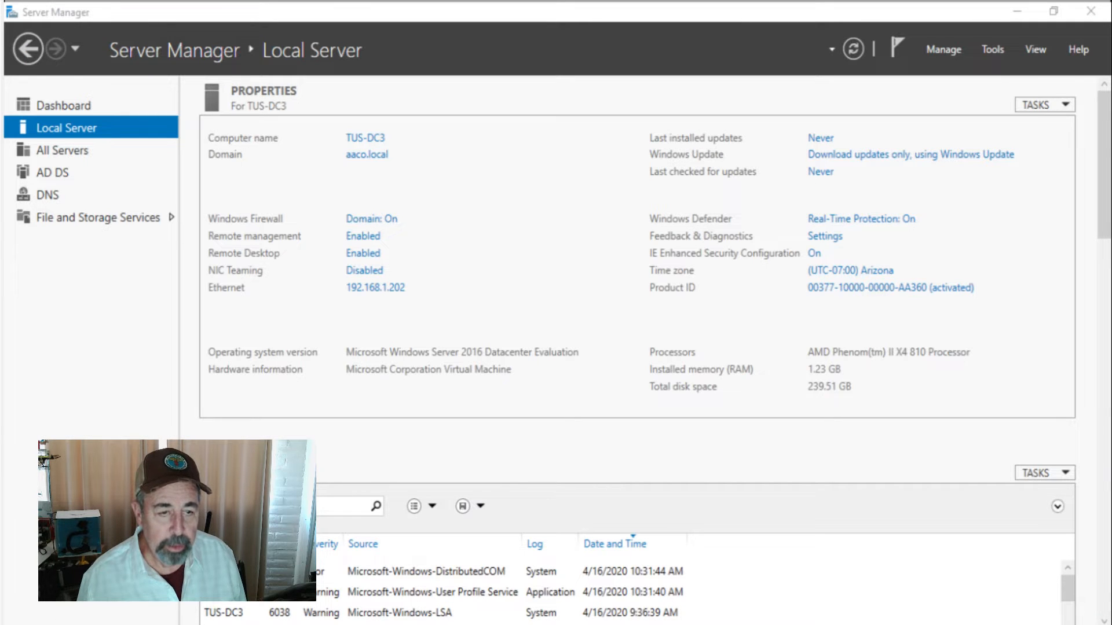
Copy the Install-WindowsFeature command for DFS Namespaces and Replication from cell D3 to run in PowerShell
{"action": "left_click", "coordinate": [18, 607]}
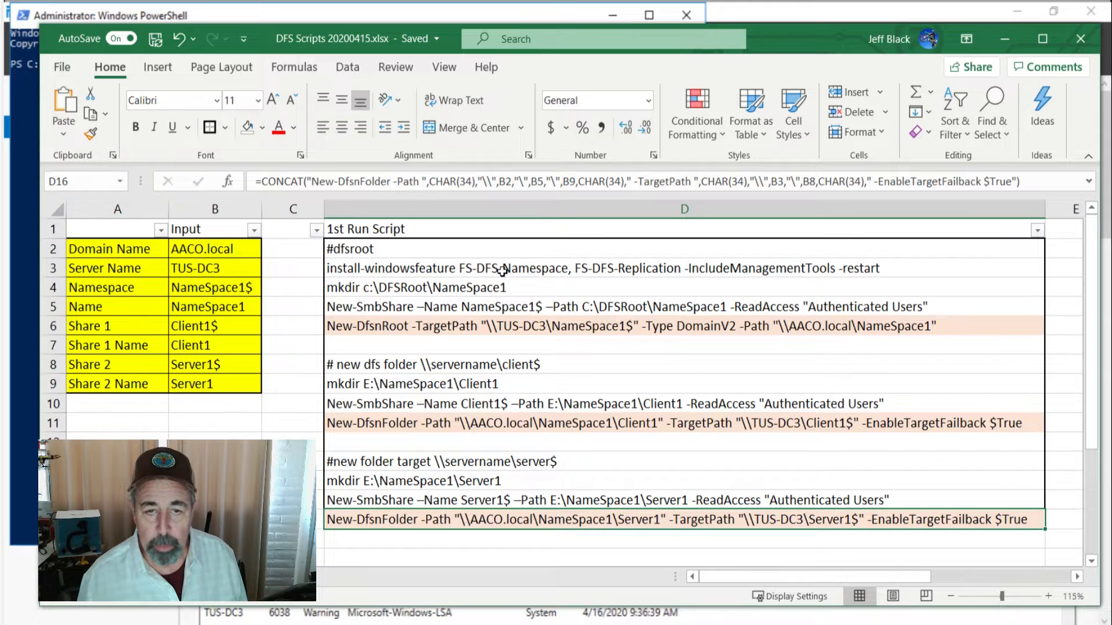
{"action": "left_click", "coordinate": [502, 269]}
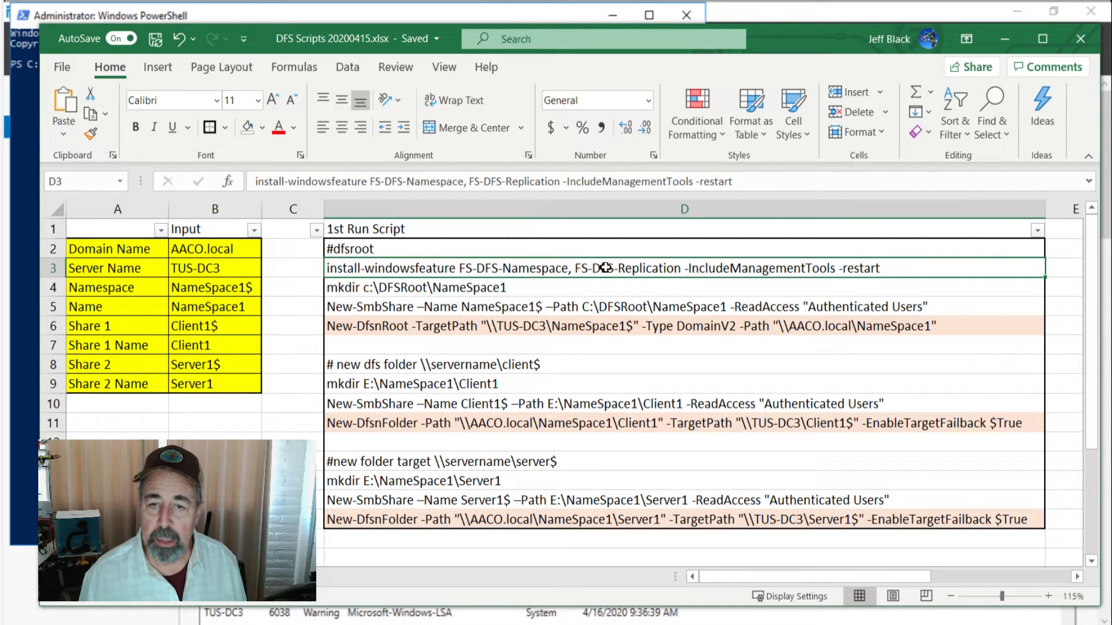
{"action": "mouse_move", "coordinate": [743, 271]}
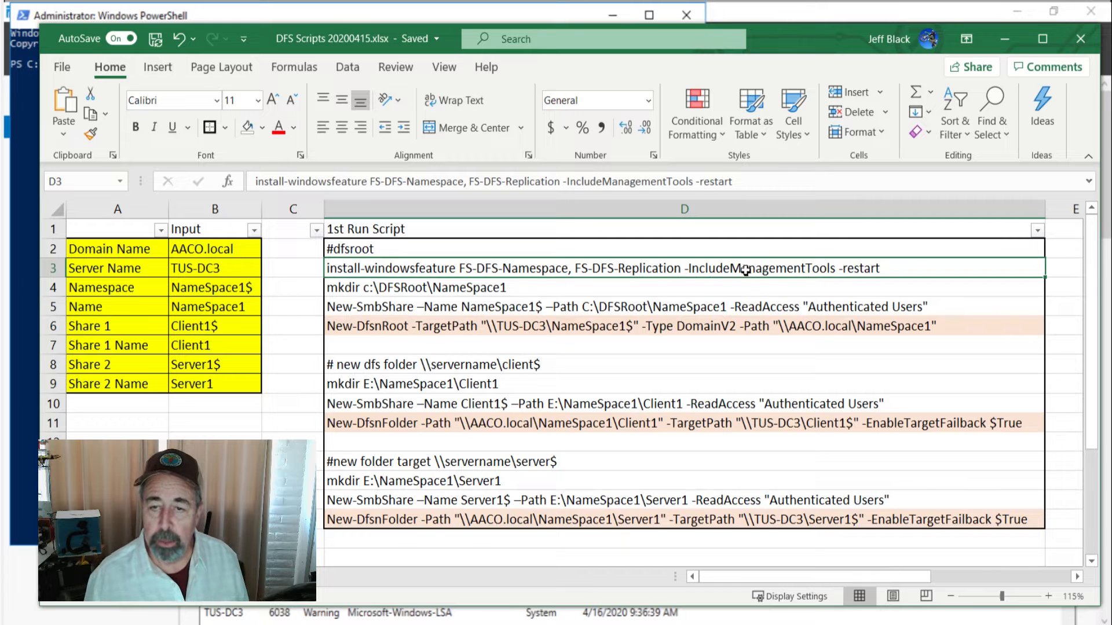
{"action": "right_click", "coordinate": [743, 268]}
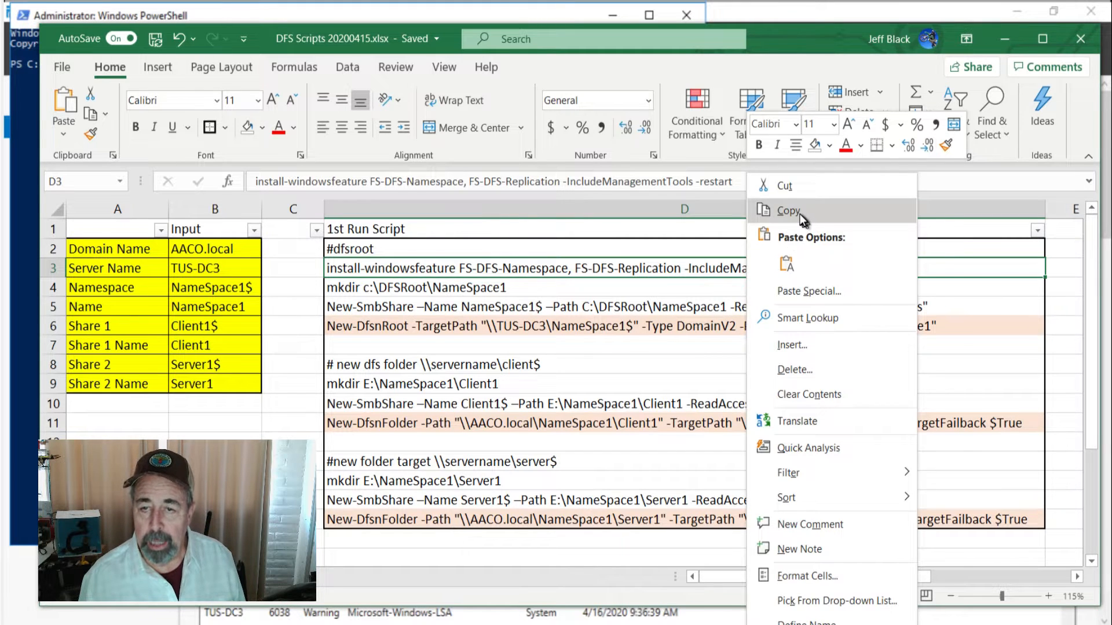
{"action": "left_click", "coordinate": [787, 209]}
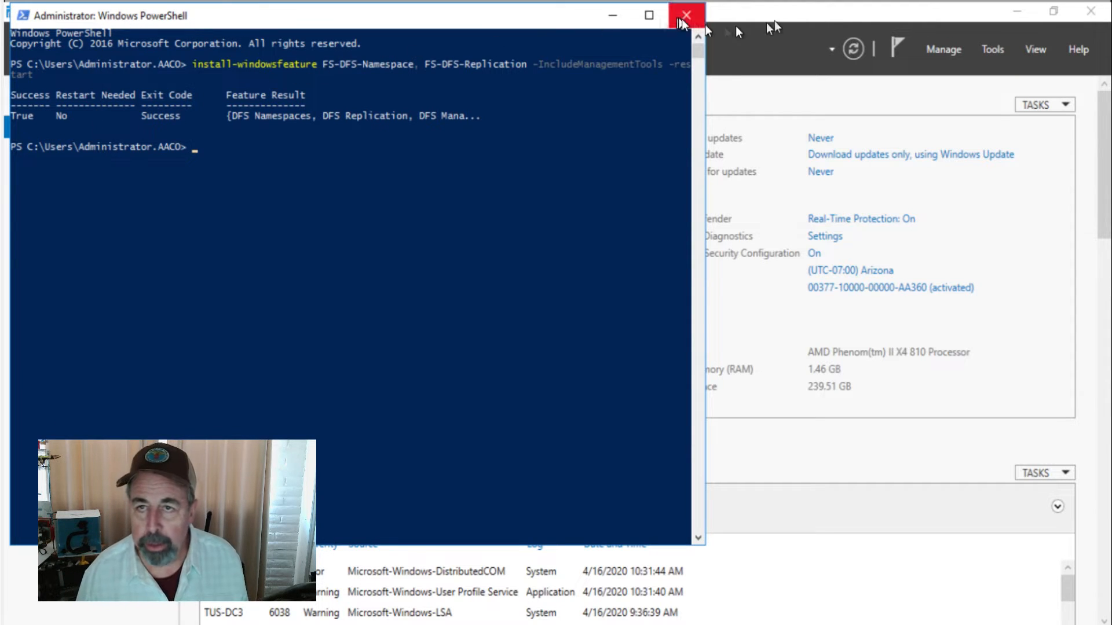
Launch DFS Management from Windows Administrative Tools in the Start menu
{"action": "left_click", "coordinate": [685, 15]}
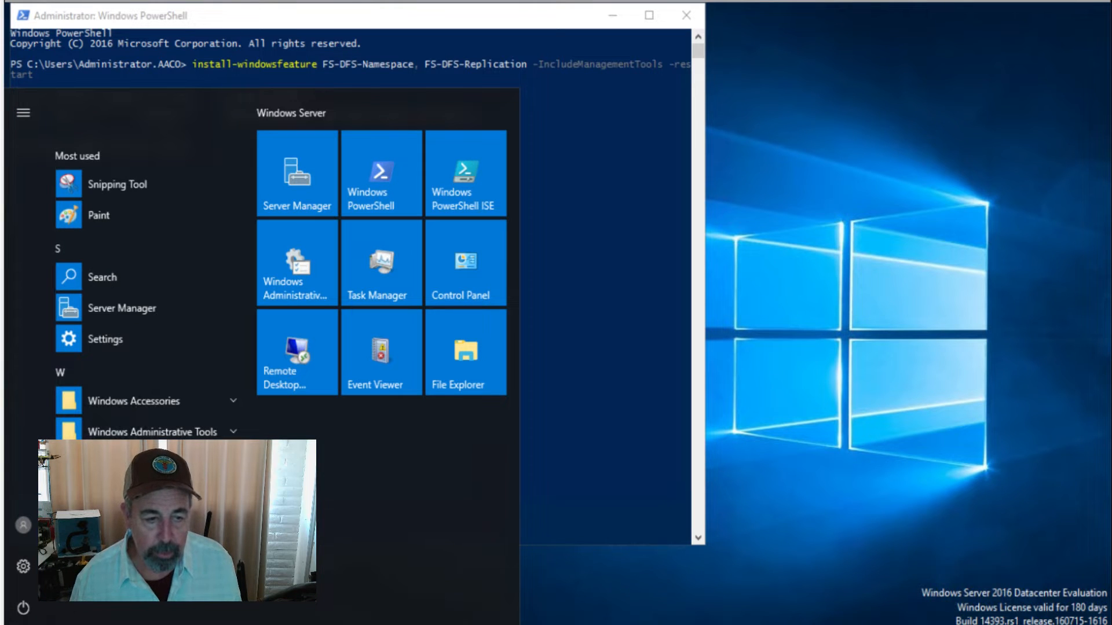
{"action": "left_click", "coordinate": [153, 432]}
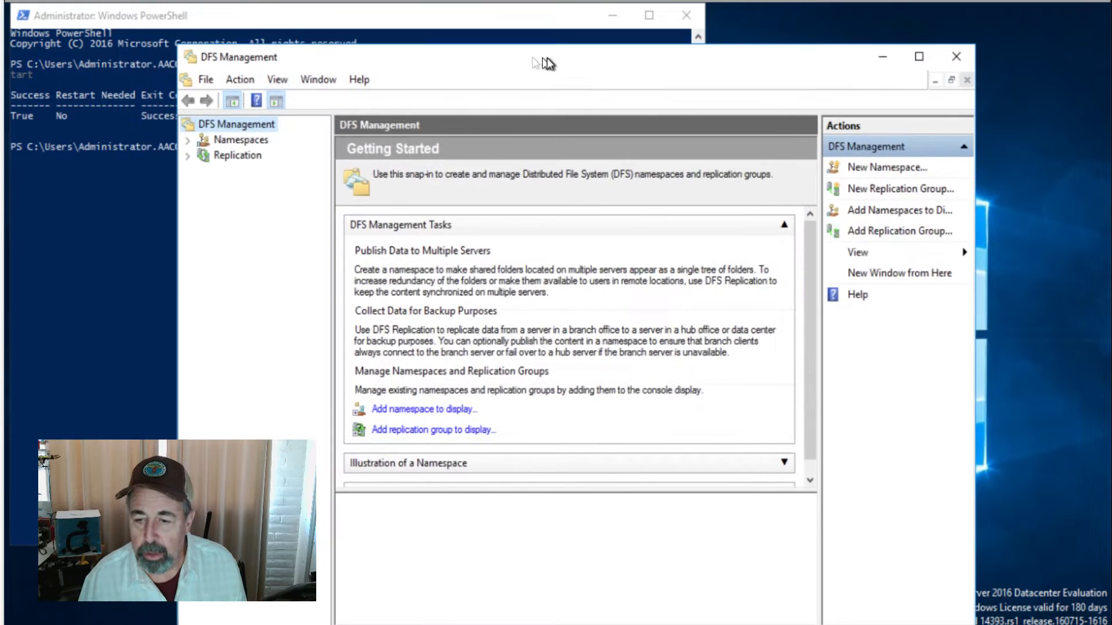
Move the DFS Management window aside so the NameSpace1 mkdir, share and New-DfsnRoot commands can run
{"action": "left_click_drag", "start_coordinate": [542, 62], "coordinate": [645, 37]}
{"action": "type", "text": "mkdir c:\\DFSRoot\\NameSpace1"}
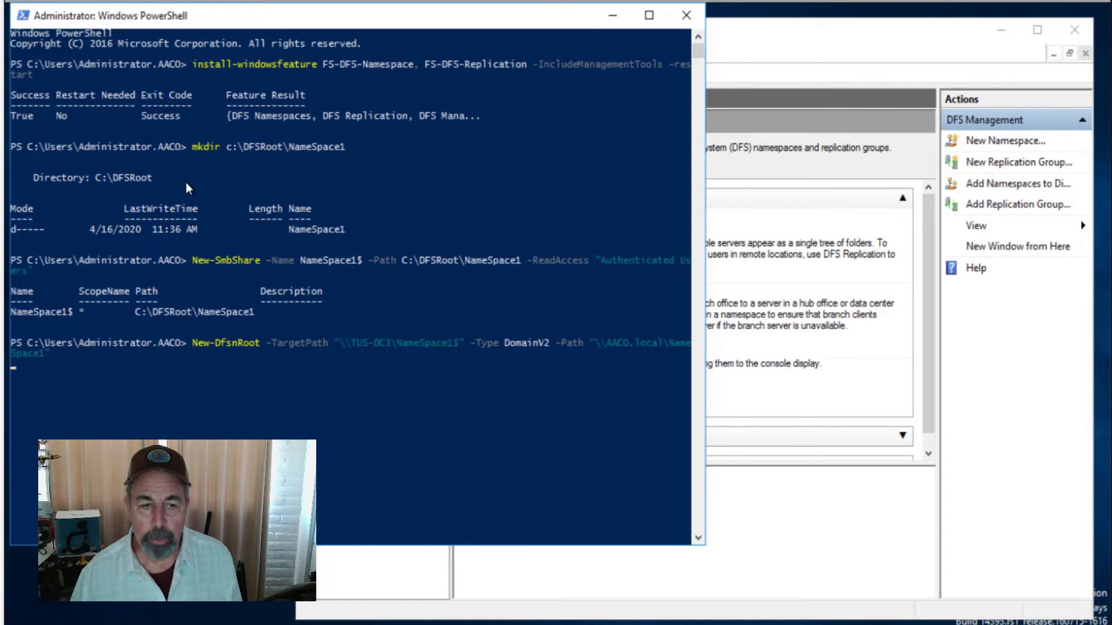
{"action": "mouse_move", "coordinate": [764, 32]}
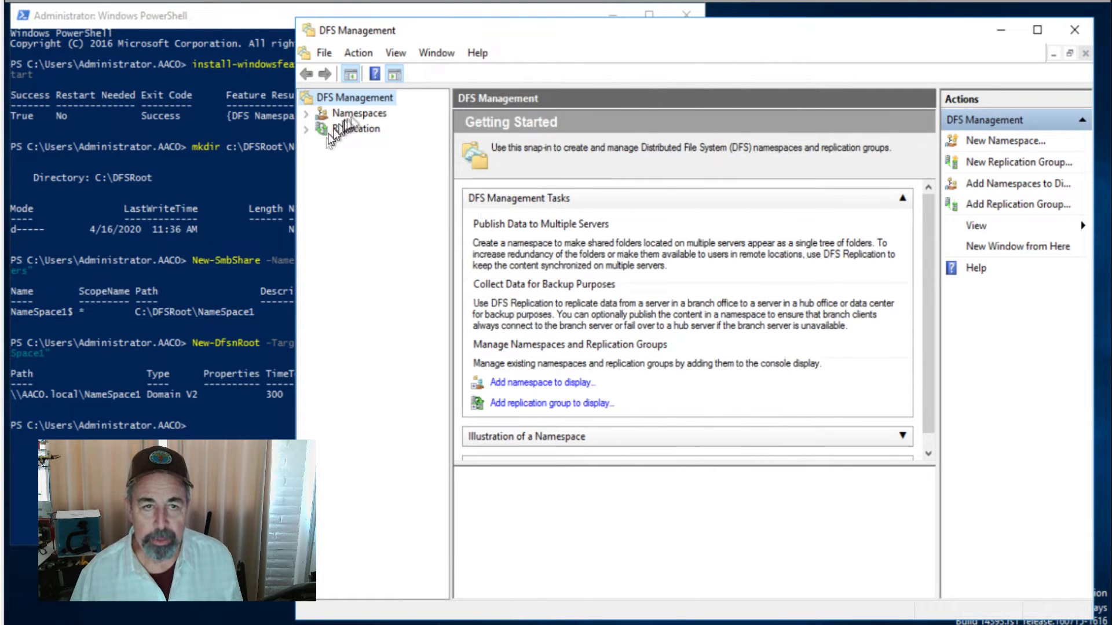
Select \\aaco.local\NameSpace1 under Namespaces and check TUS-DC3 as its enabled namespace server
{"action": "left_click", "coordinate": [359, 114]}
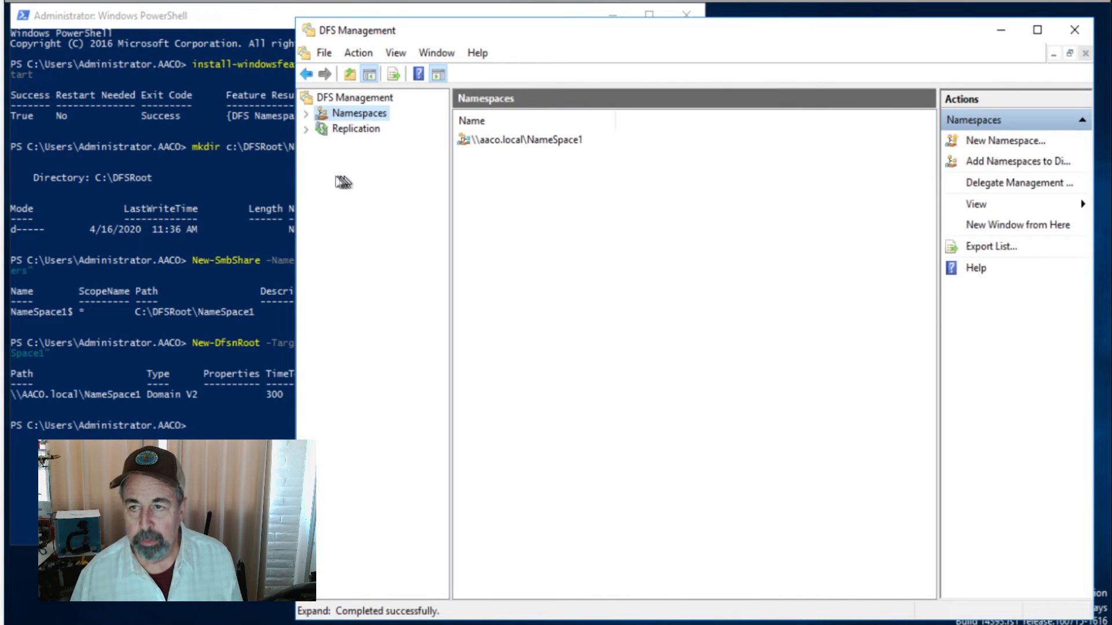
{"action": "left_click", "coordinate": [306, 113]}
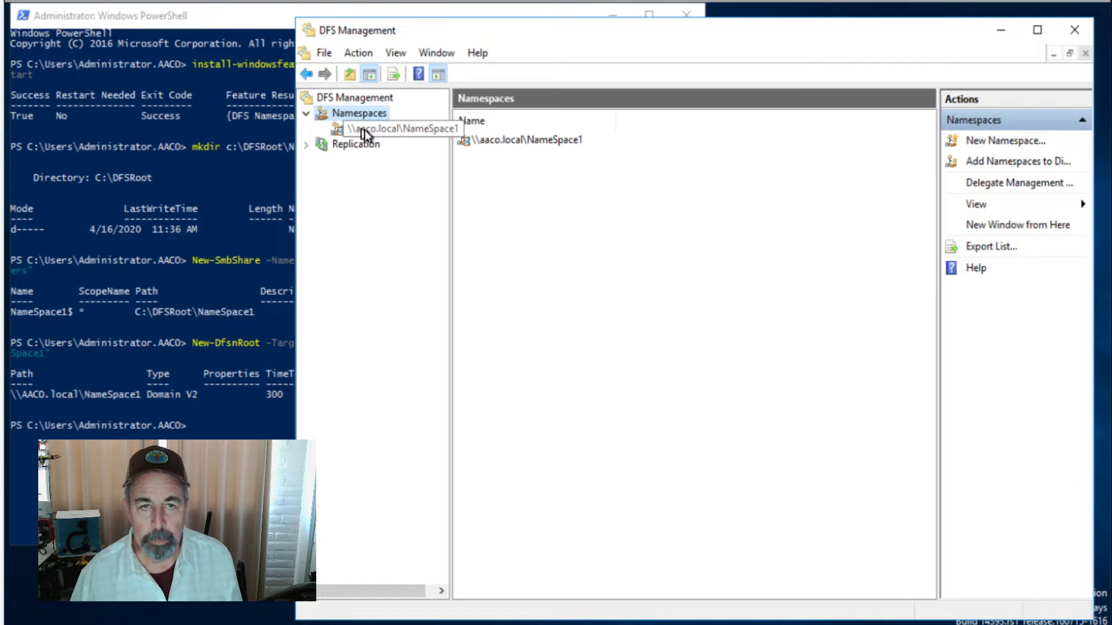
{"action": "left_click", "coordinate": [392, 127]}
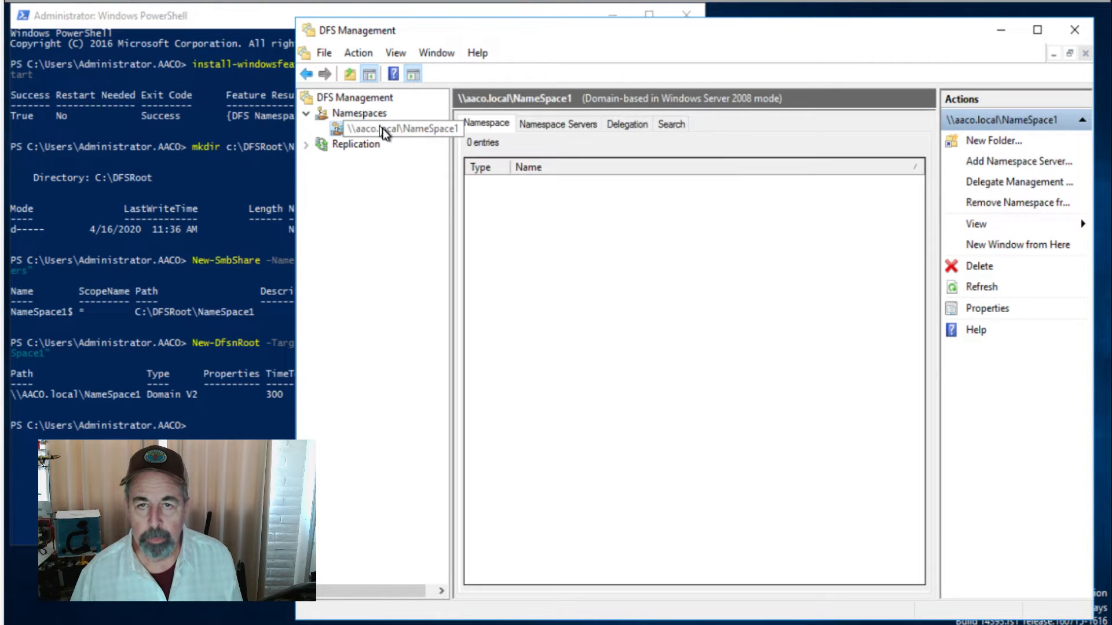
{"action": "left_click", "coordinate": [557, 123]}
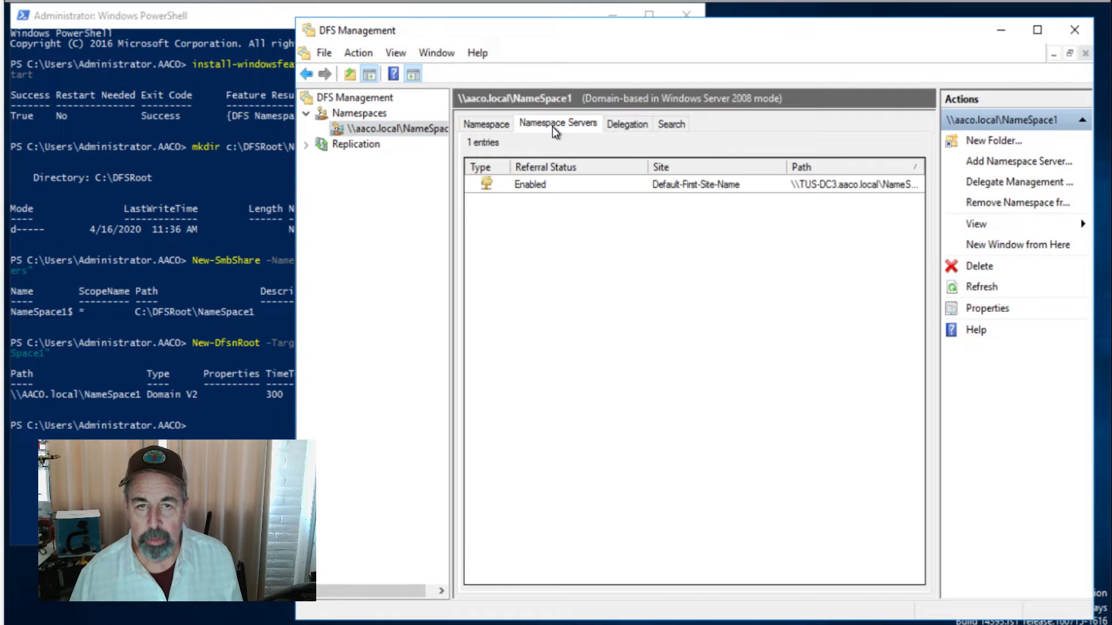
{"action": "mouse_move", "coordinate": [838, 202]}
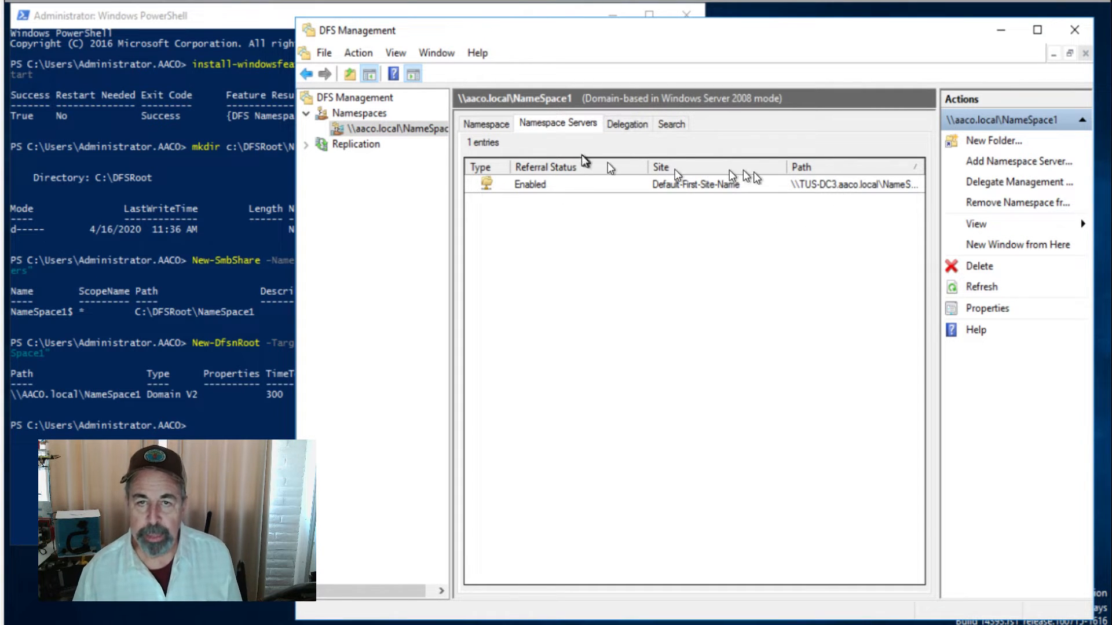
{"action": "left_click", "coordinate": [486, 124]}
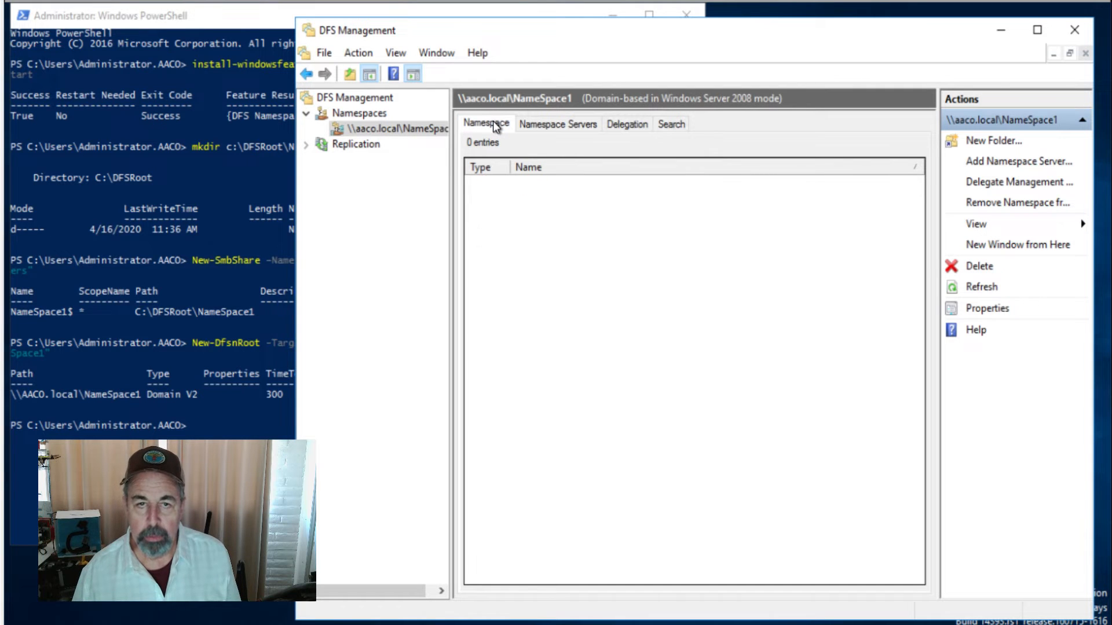
{"action": "mouse_move", "coordinate": [554, 129]}
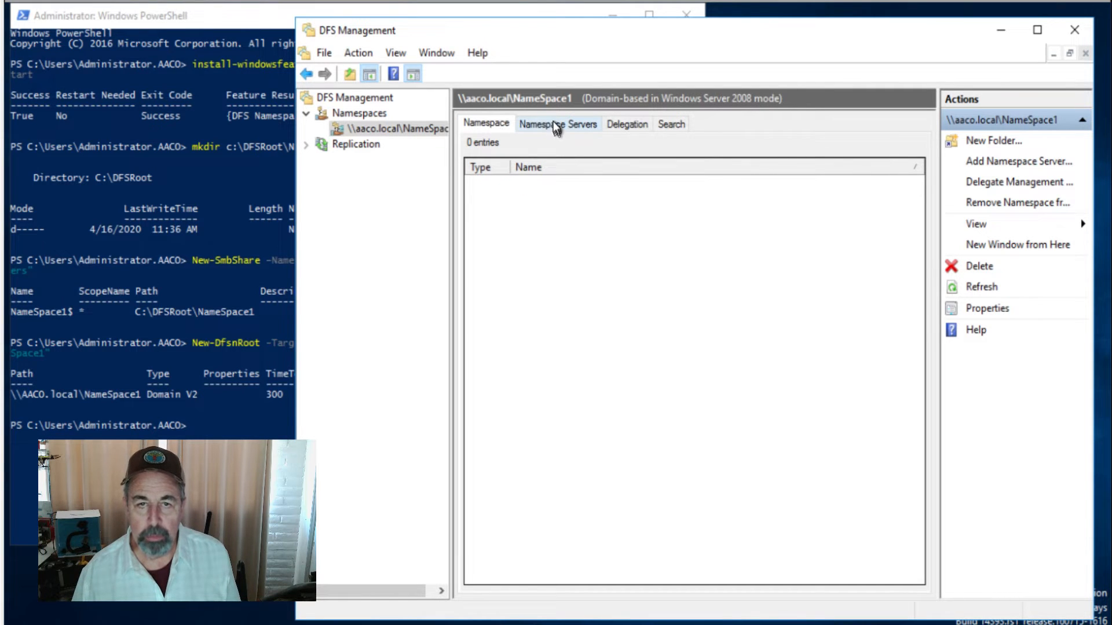
{"action": "left_click", "coordinate": [557, 123]}
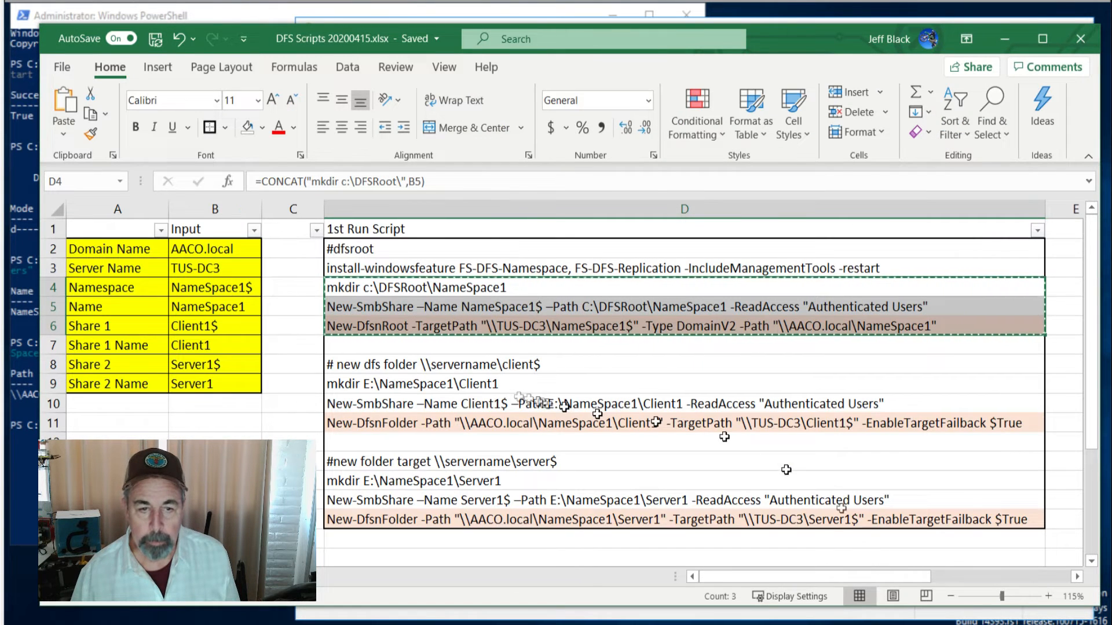
{"action": "mouse_move", "coordinate": [472, 365]}
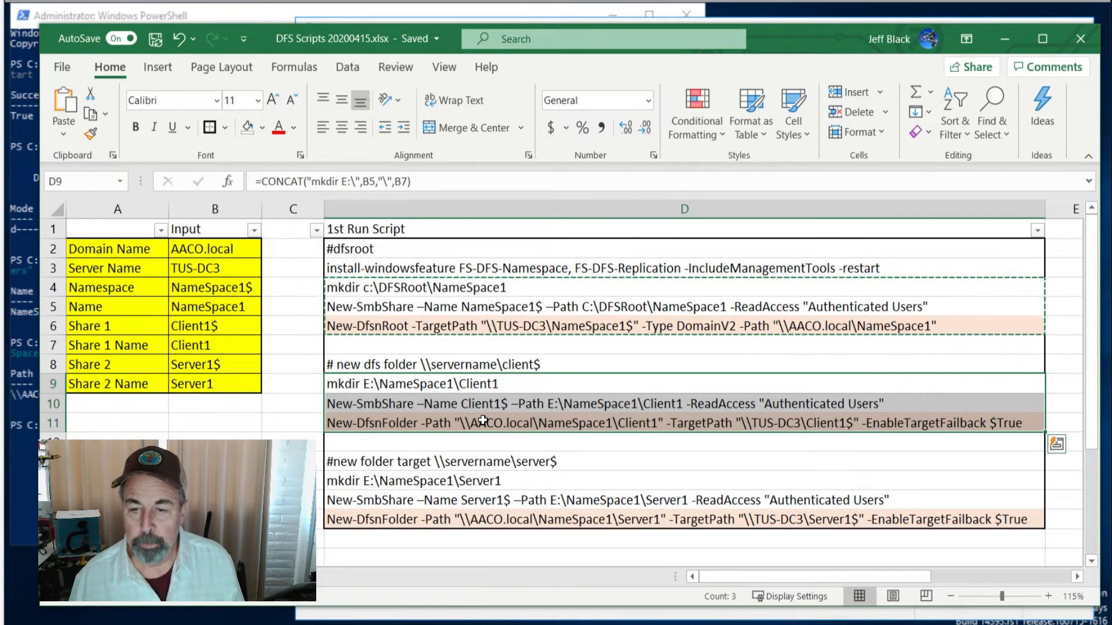
{"action": "mouse_move", "coordinate": [764, 427]}
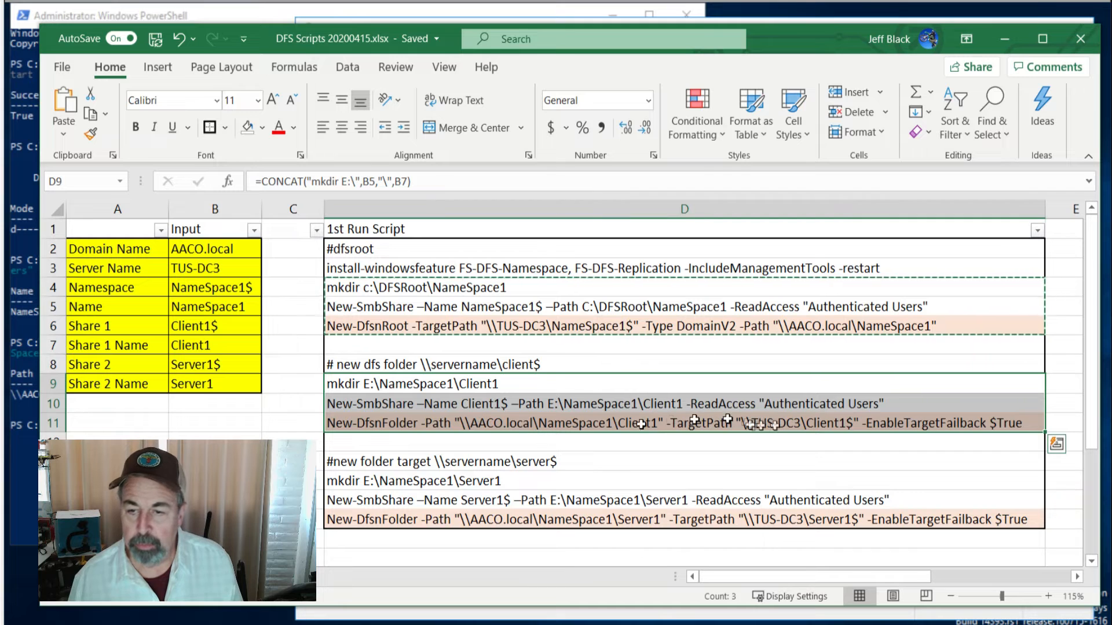
{"action": "mouse_move", "coordinate": [934, 428]}
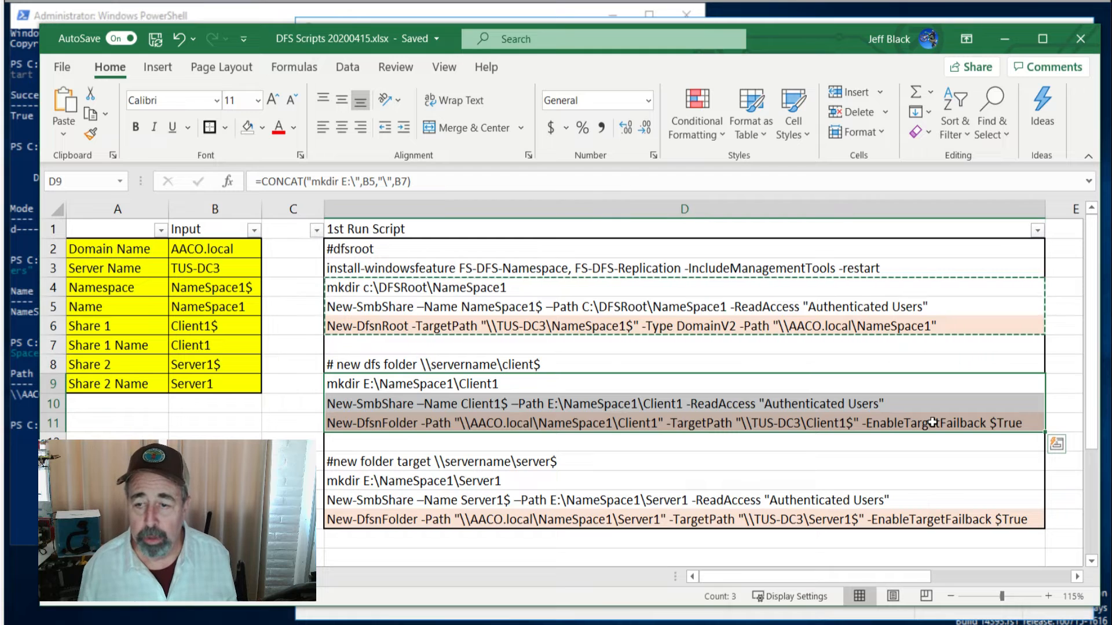
{"action": "mouse_move", "coordinate": [579, 419]}
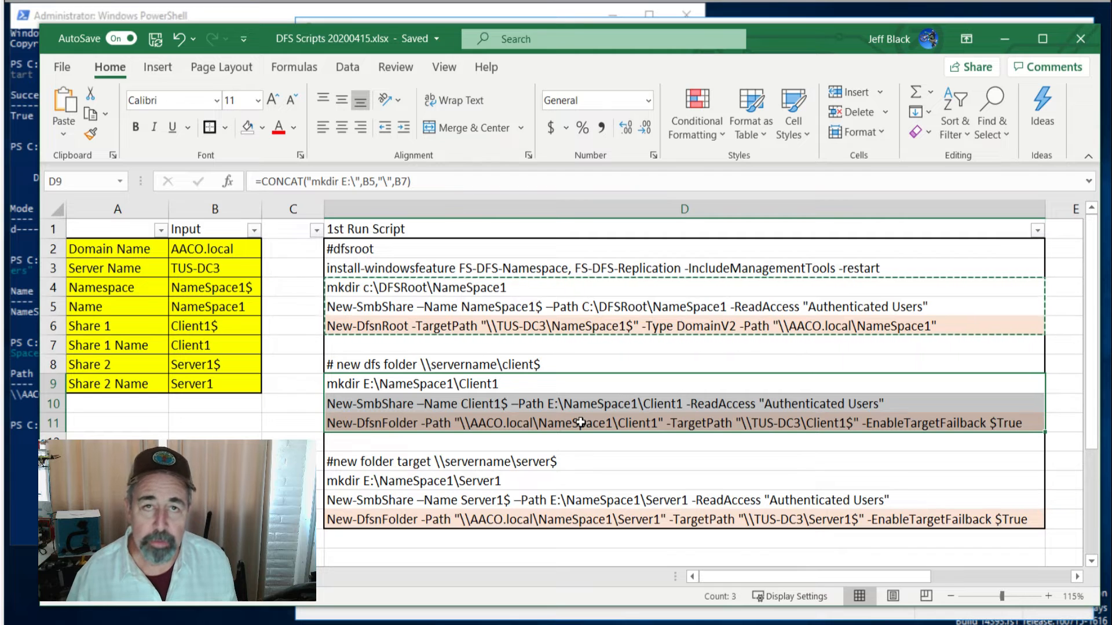
Copy the Client1 folder, share and DFS folder commands and run mkdir E:\NameSpace1\Client1 in PowerShell
{"action": "right_click", "coordinate": [579, 422]}
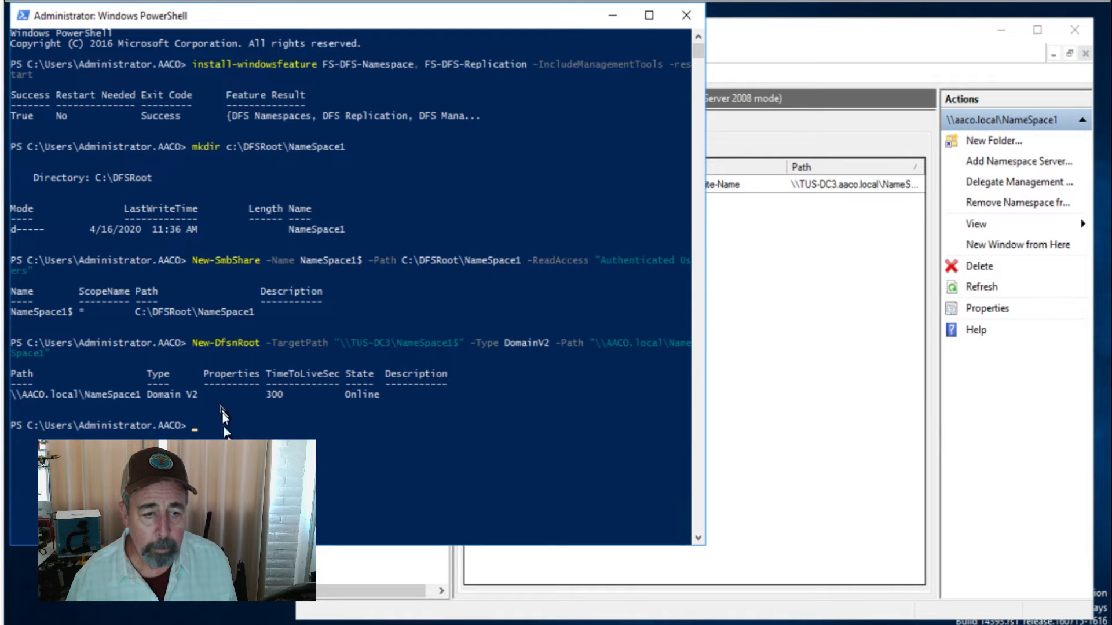
{"action": "type", "text": "mkdir E:\\NameSpace1\\Client1"}
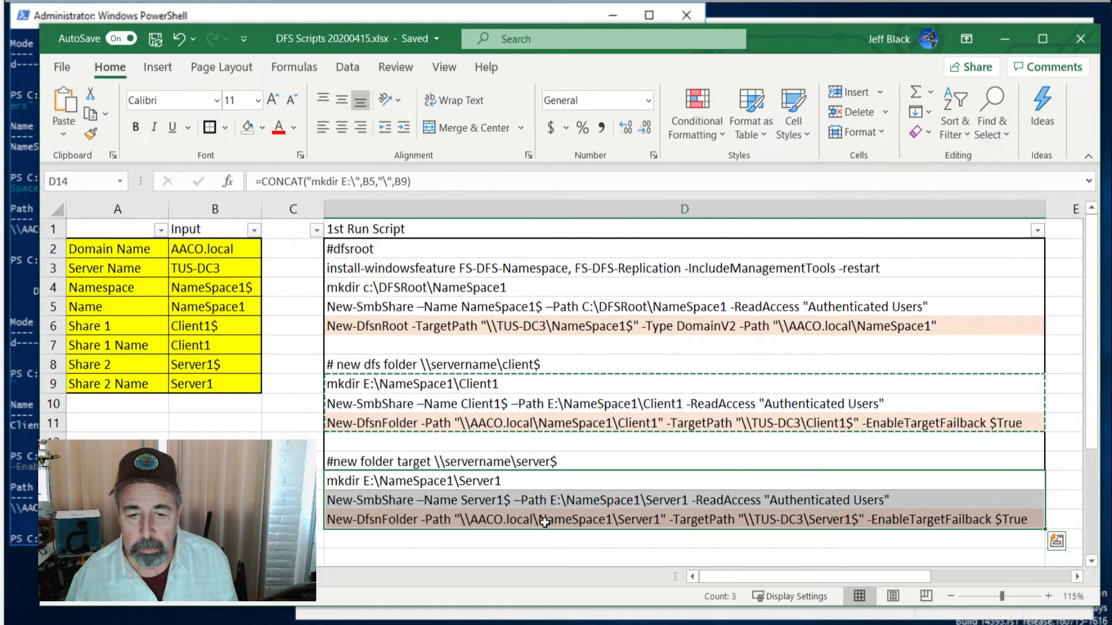
Copy and run the Server1 folder, share and DFS folder commands, then review the domain name input cells
{"action": "right_click", "coordinate": [544, 522]}
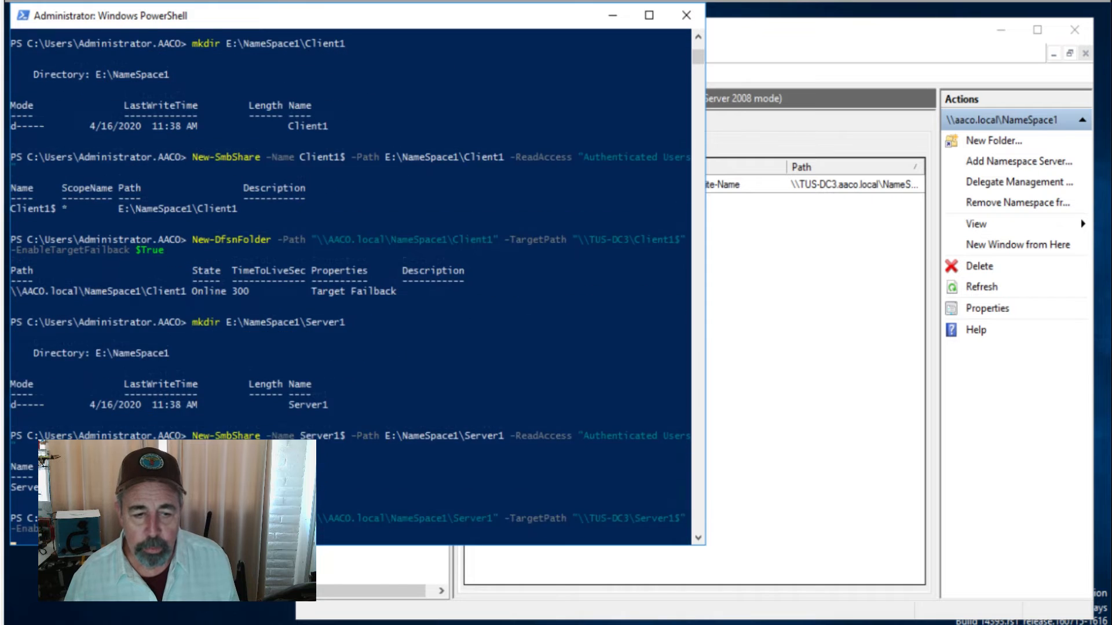
{"action": "scroll", "scroll_direction": "down", "scroll_amount": 3}
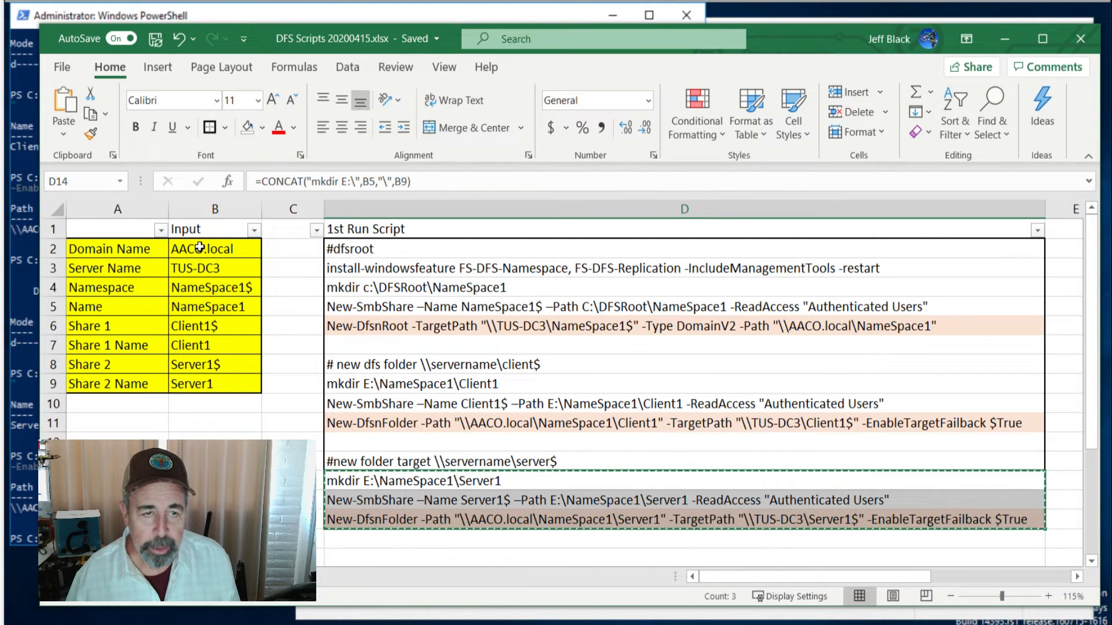
{"action": "left_click_drag", "start_coordinate": [215, 248], "coordinate": [216, 383]}
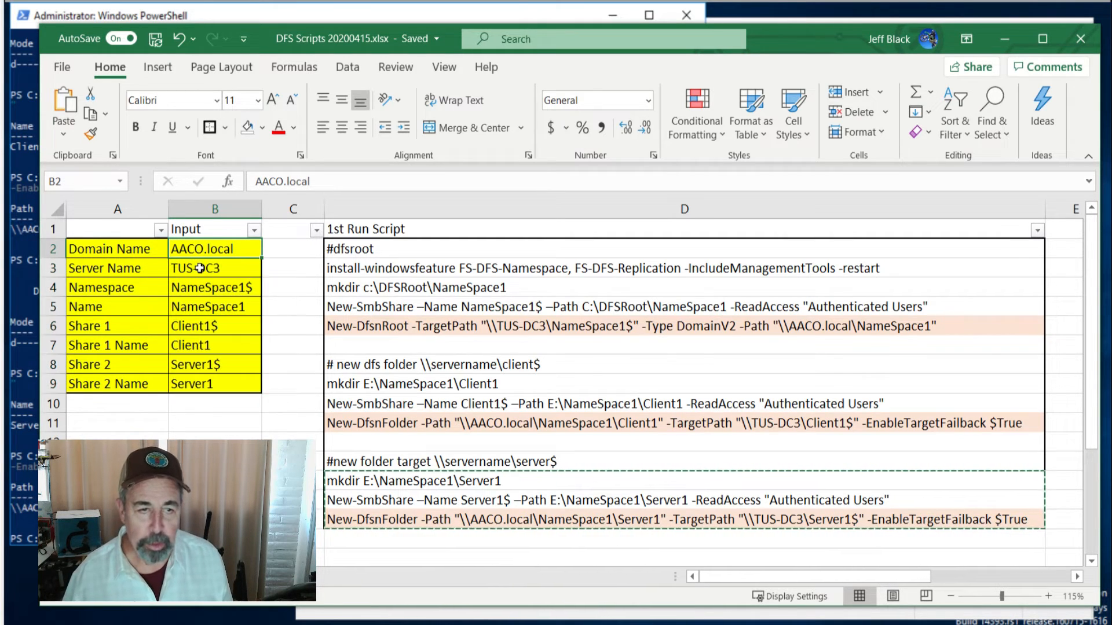
{"action": "left_click", "coordinate": [207, 288]}
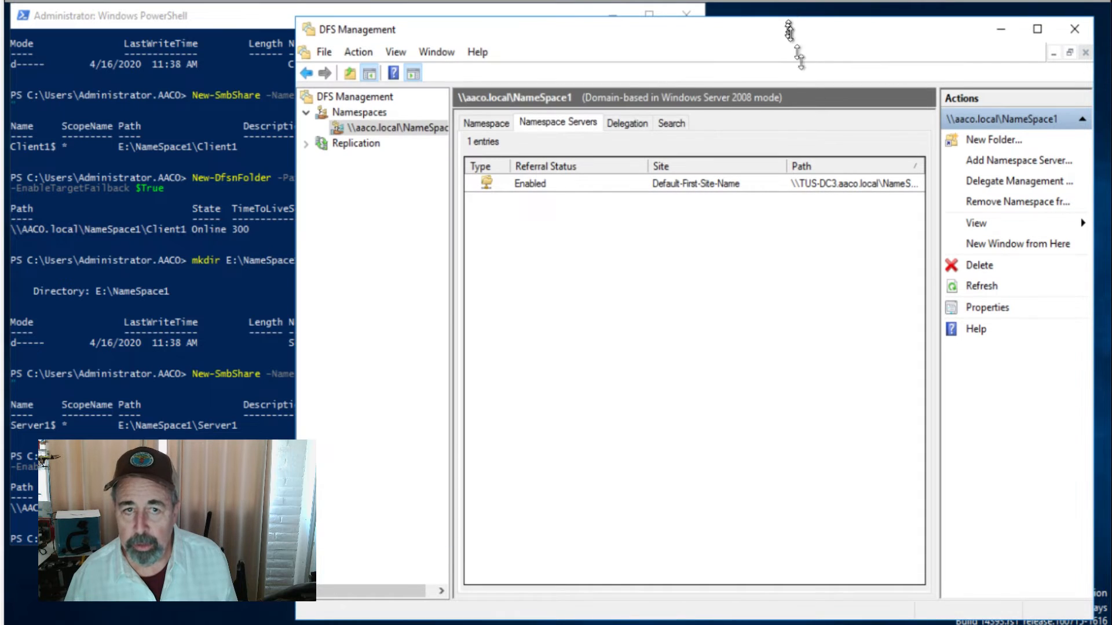
Bring up a File Explorer window alongside DFS Management
{"action": "left_click", "coordinate": [322, 128]}
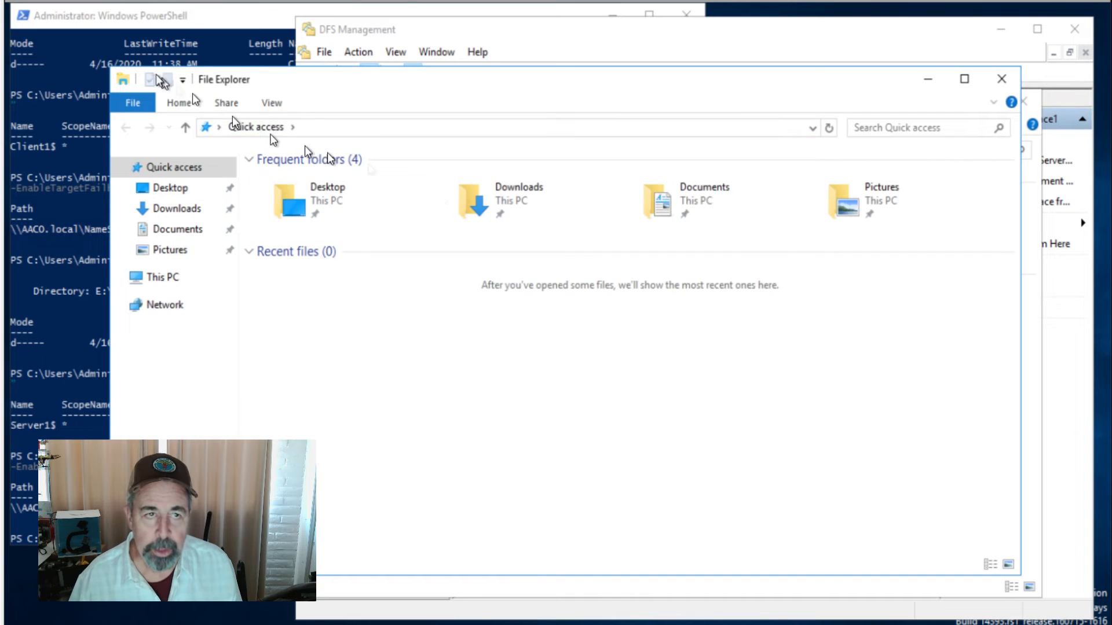
Check the PowerShell results, then browse This PC to the C: drive
{"action": "left_click", "coordinate": [87, 16]}
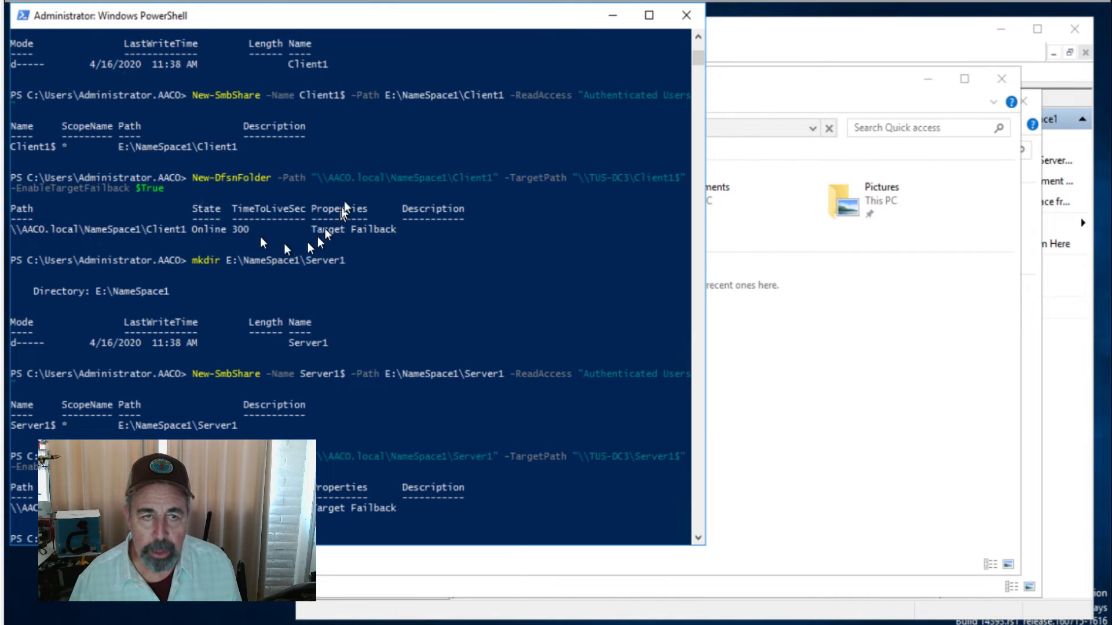
{"action": "mouse_move", "coordinate": [327, 106]}
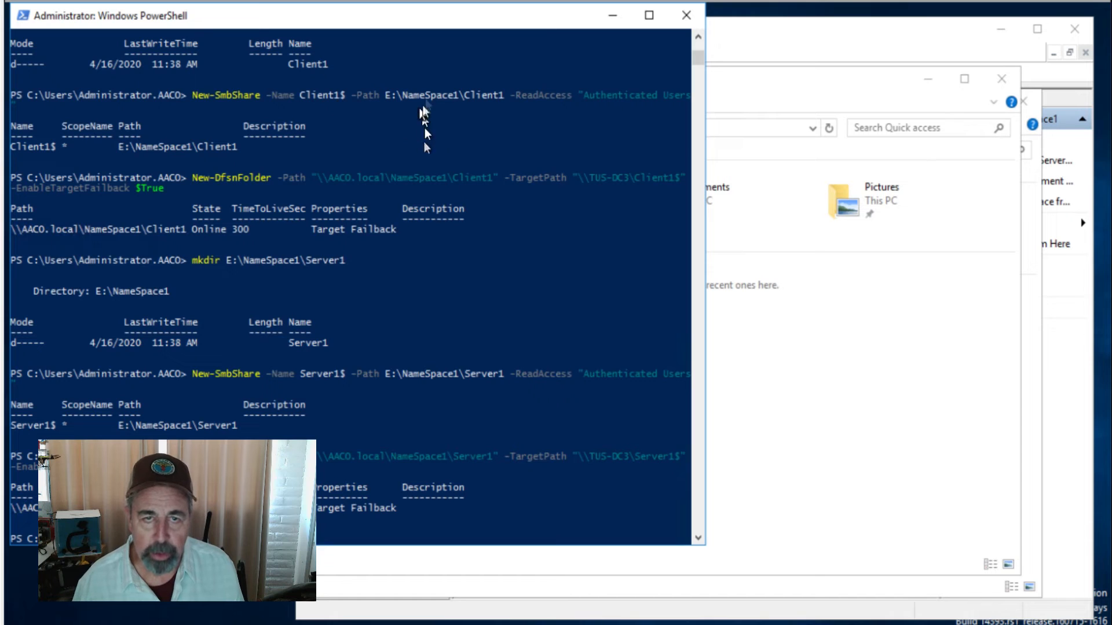
{"action": "mouse_move", "coordinate": [837, 84]}
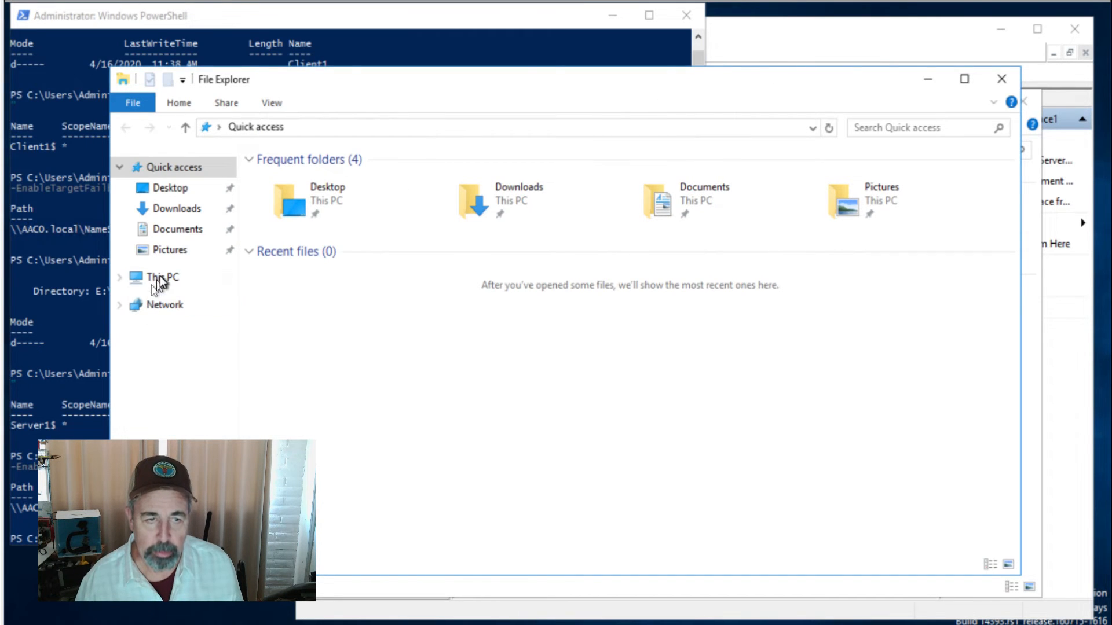
{"action": "left_click", "coordinate": [162, 278]}
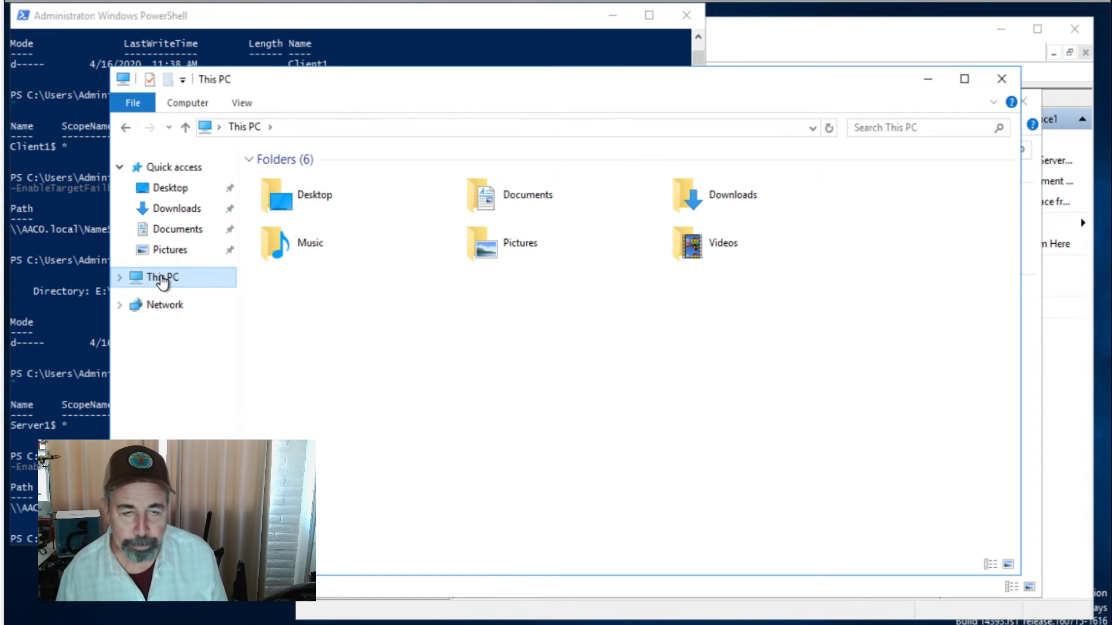
{"action": "left_click", "coordinate": [495, 125]}
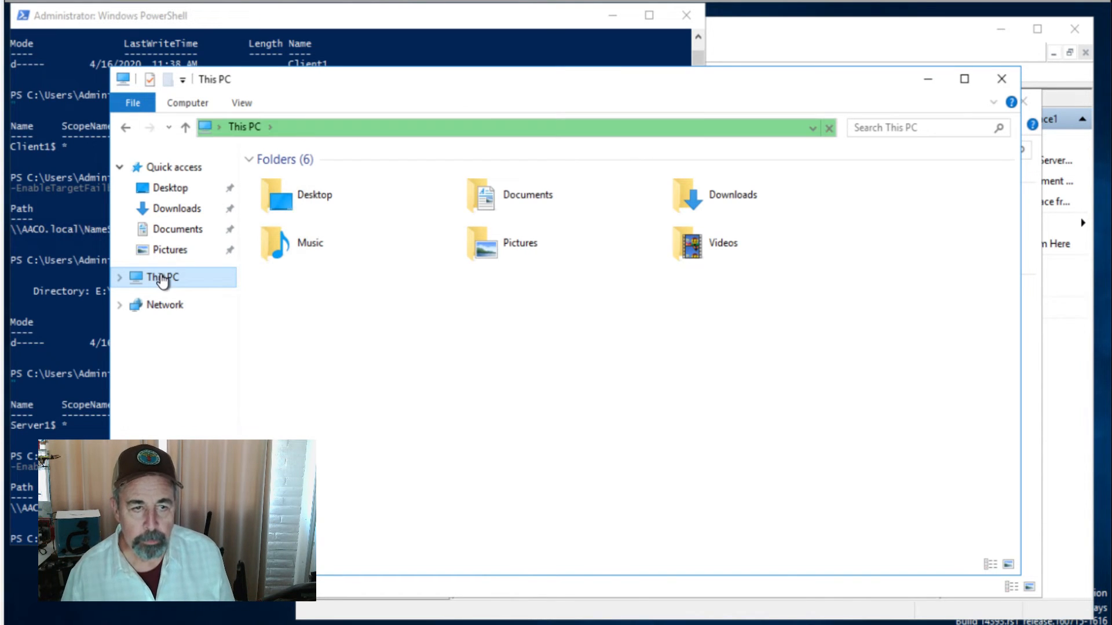
{"action": "left_click", "coordinate": [163, 278]}
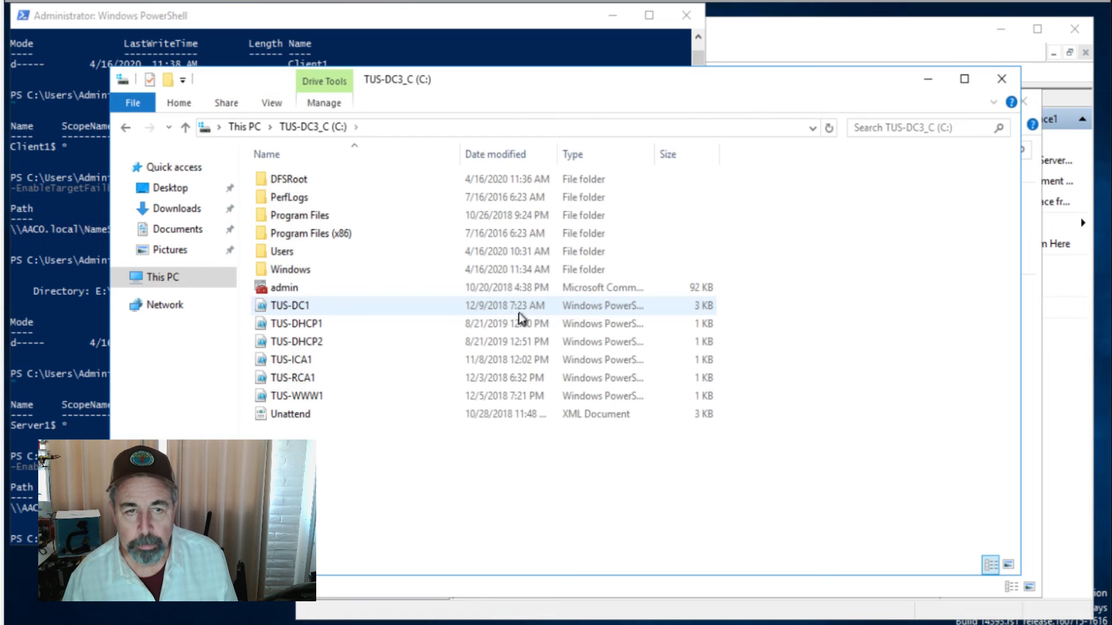
Open DFSRoot\NameSpace1 on C:, showing the Client1 and Server1 folders
{"action": "left_click", "coordinate": [288, 179]}
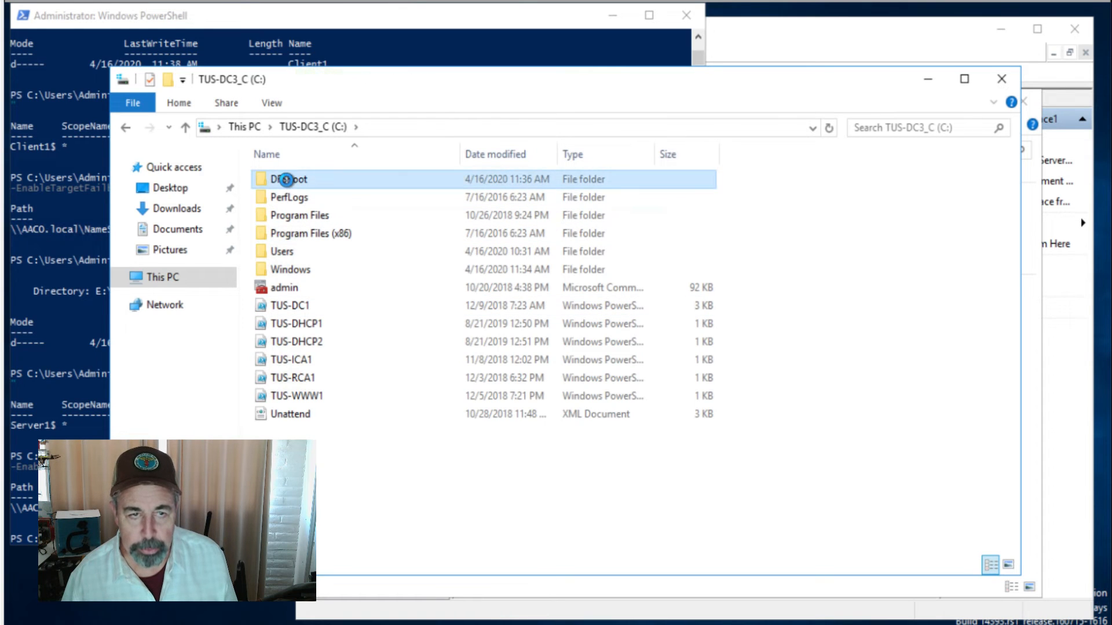
{"action": "double_click", "coordinate": [289, 180]}
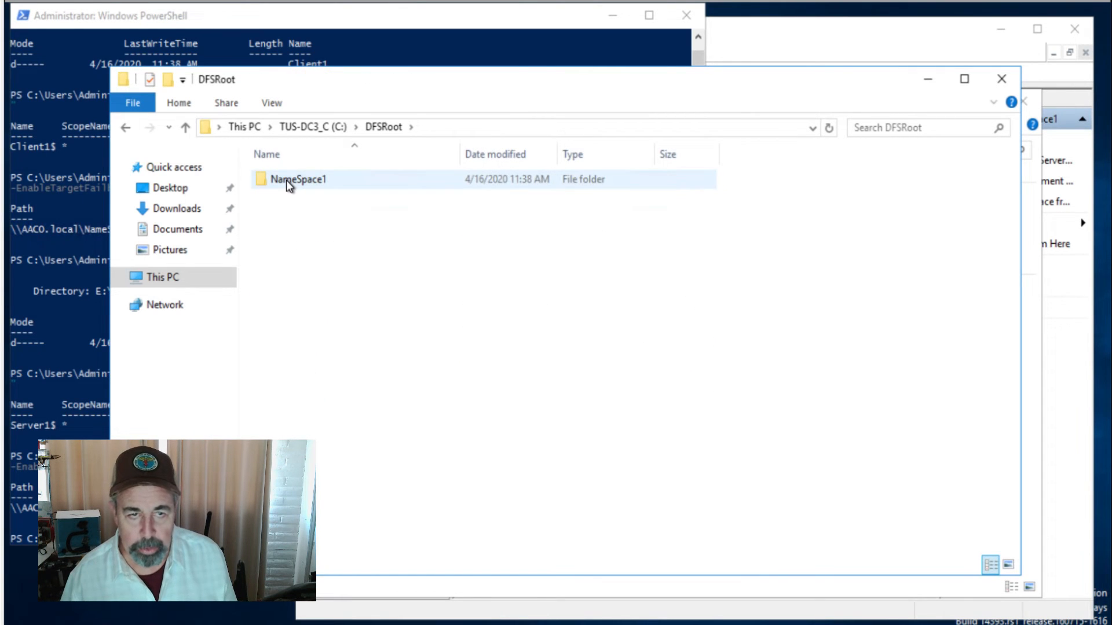
{"action": "double_click", "coordinate": [298, 179]}
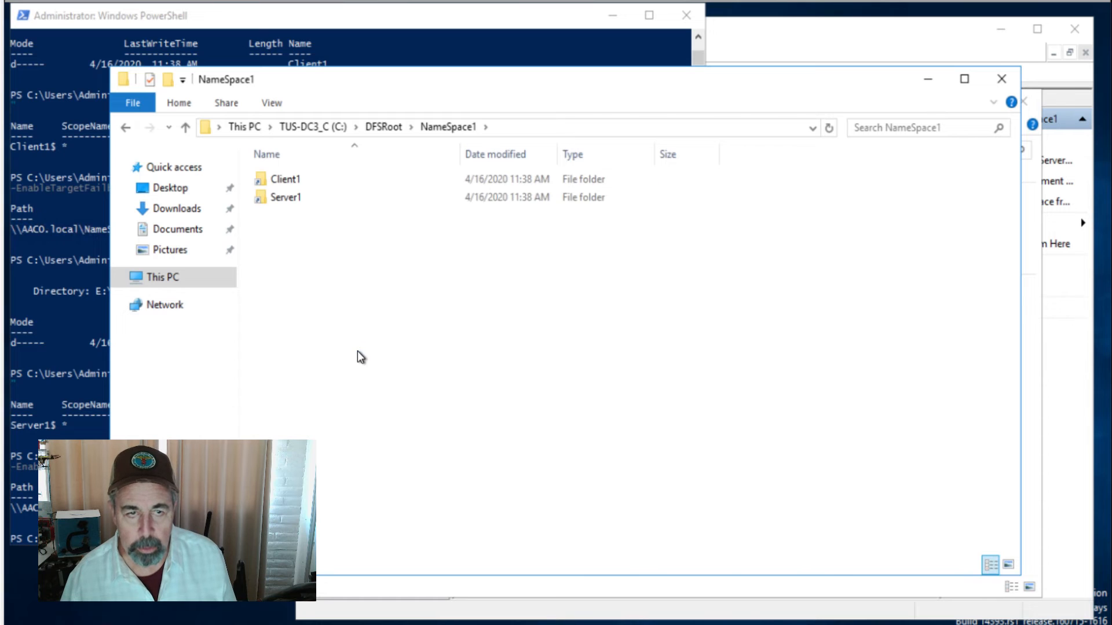
{"action": "left_click", "coordinate": [283, 196]}
{"action": "type", "text": "\\\\"}
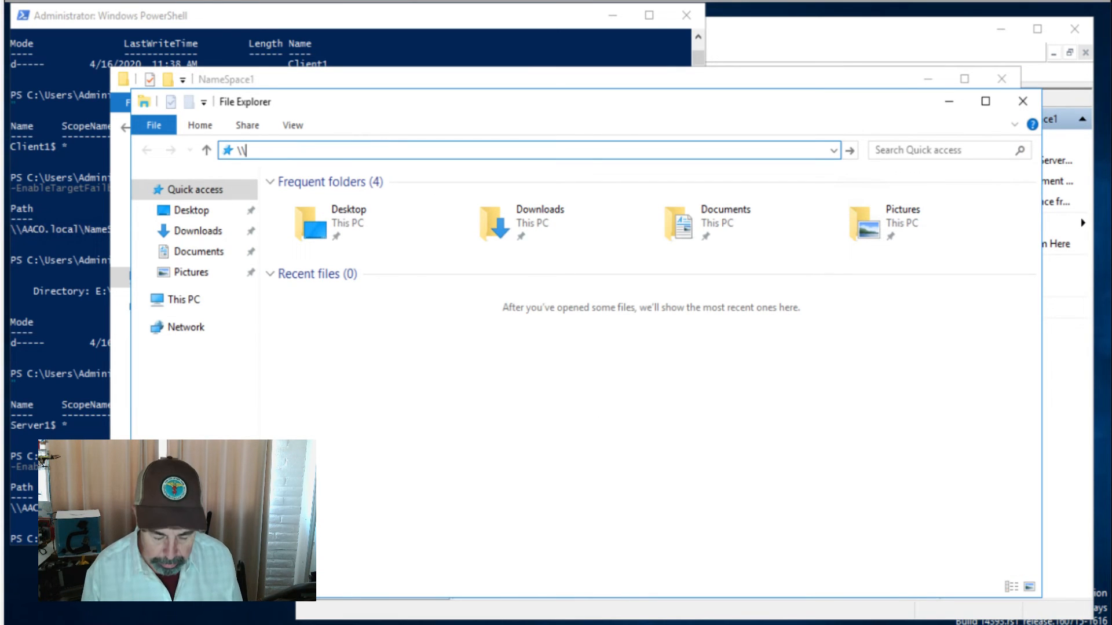
Browse \\aaco.local, then \\aaco.local\NameSpace1 to list Client1 and Server1 and reach the empty Client1 folder
{"action": "type", "text": "aaco.local"}
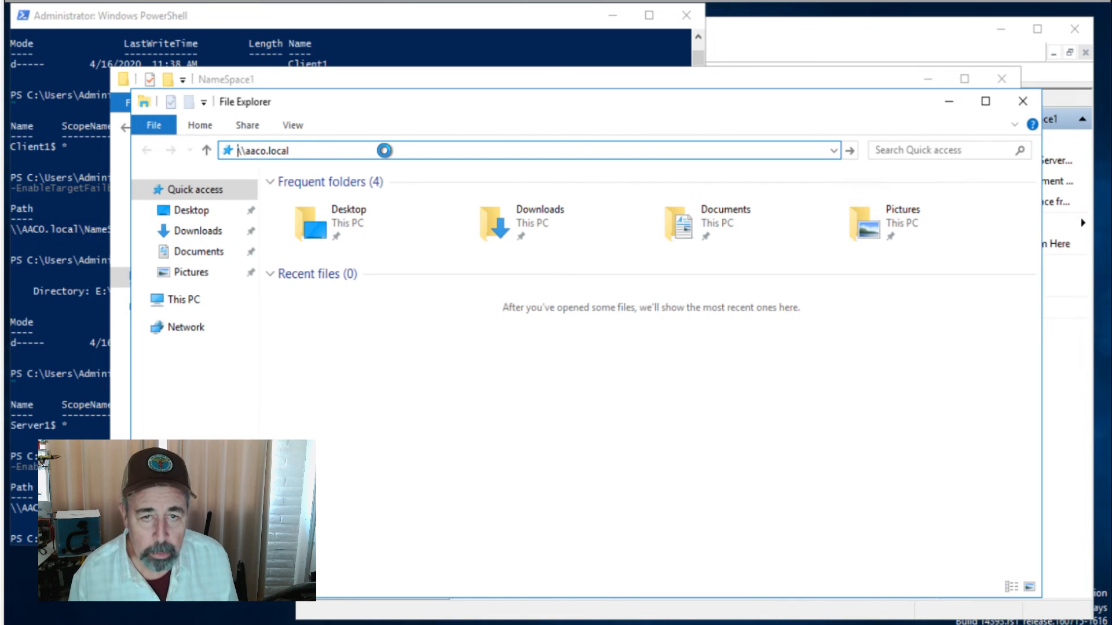
{"action": "key", "text": "Enter"}
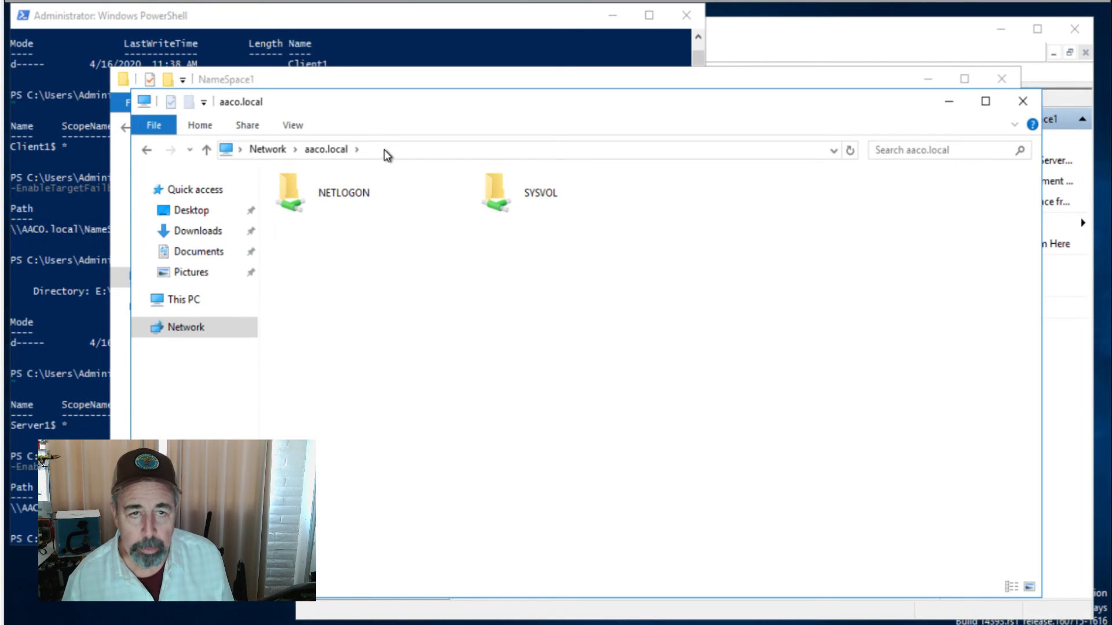
{"action": "type", "text": "\\\\aaco.local\\N"}
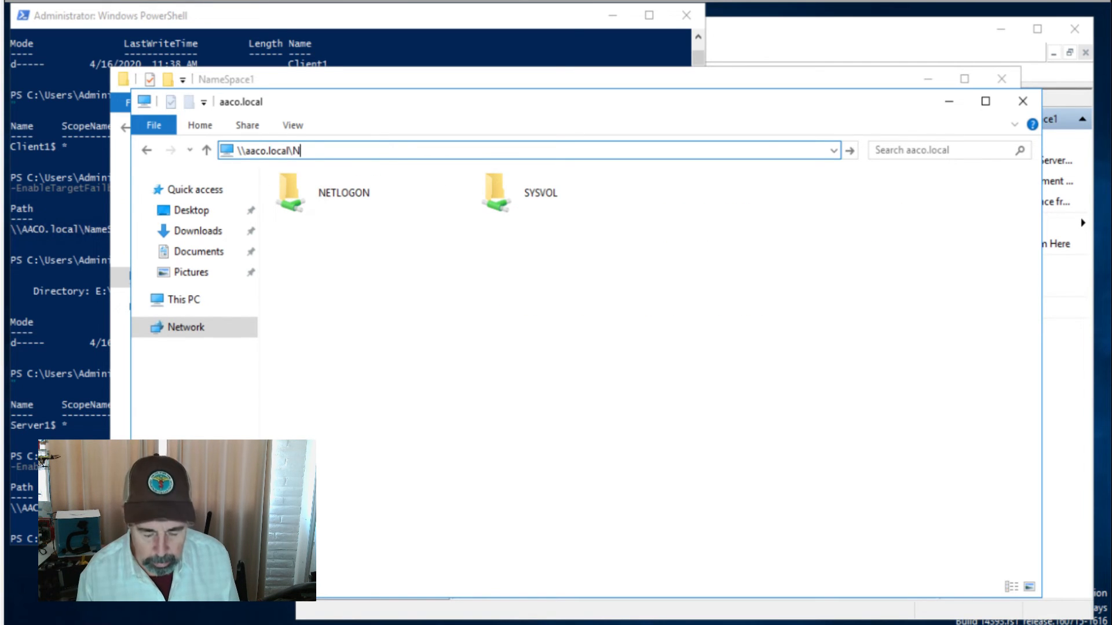
{"action": "type", "text": "ameSpace1\\C"}
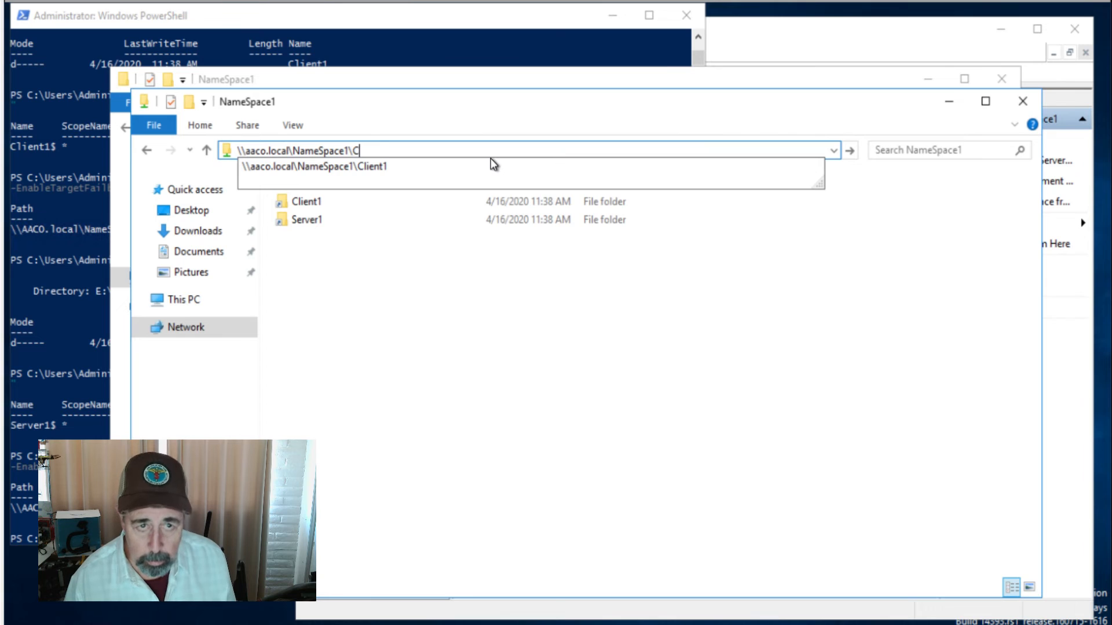
{"action": "key", "text": "Enter"}
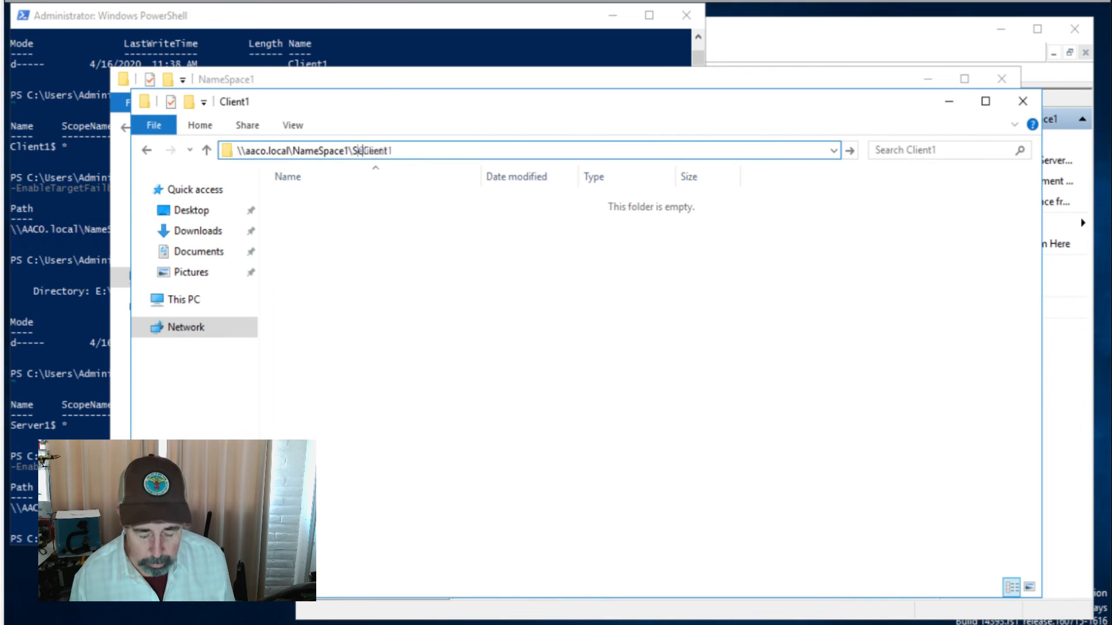
{"action": "type", "text": "erver1"}
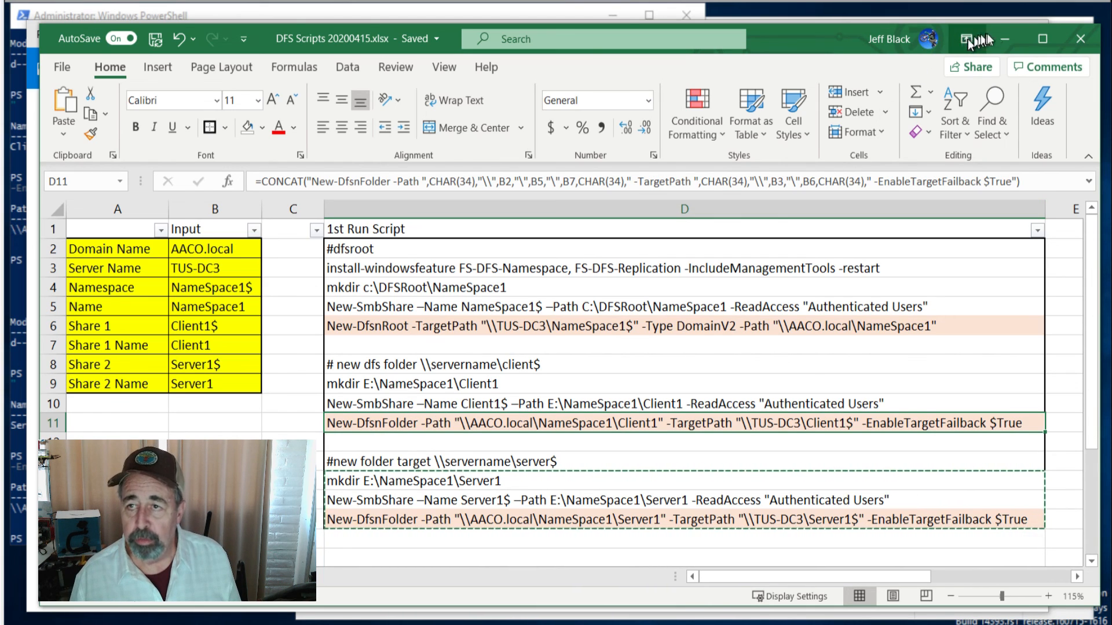
{"action": "mouse_move", "coordinate": [1014, 40]}
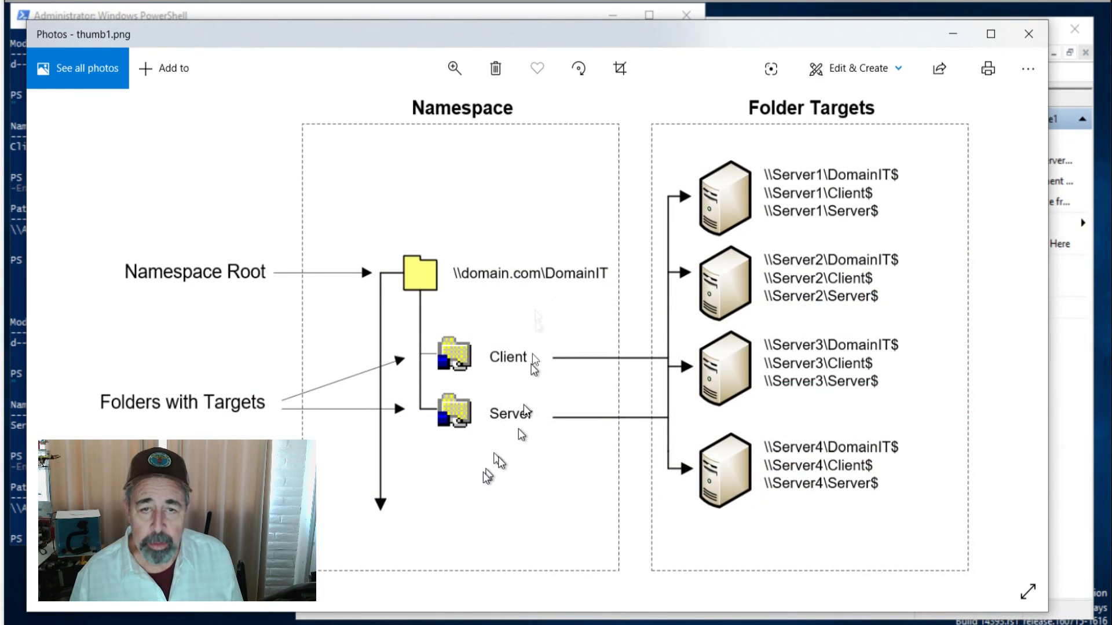
{"action": "mouse_move", "coordinate": [525, 467]}
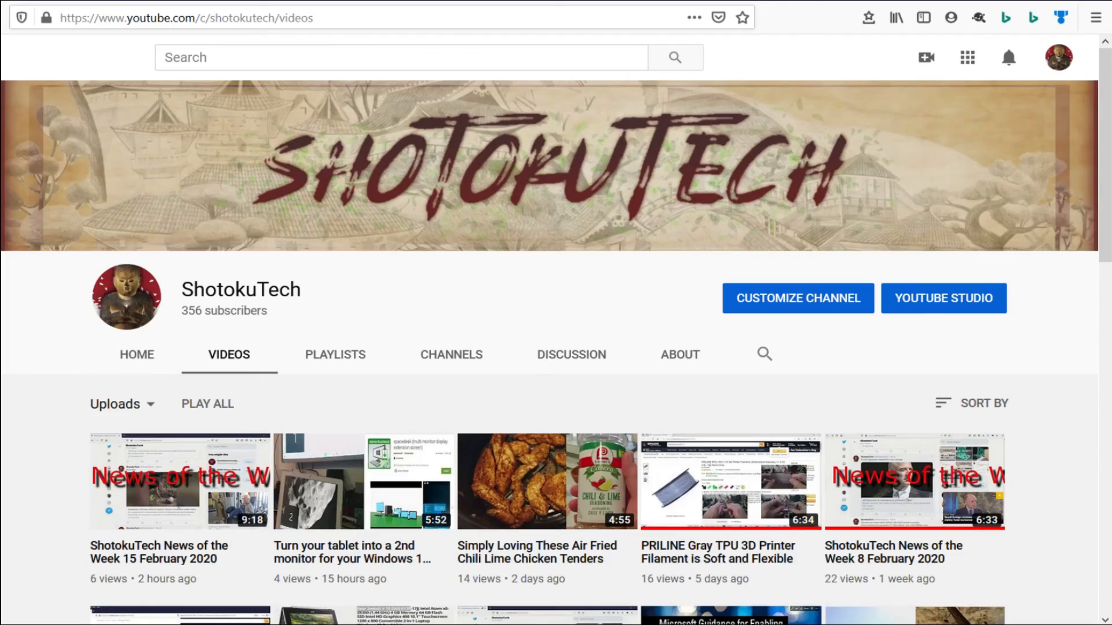
Scroll down the ShotokuTech videos list to uploads from eight to nine months ago
{"action": "scroll", "scroll_direction": "down", "scroll_amount": 3}
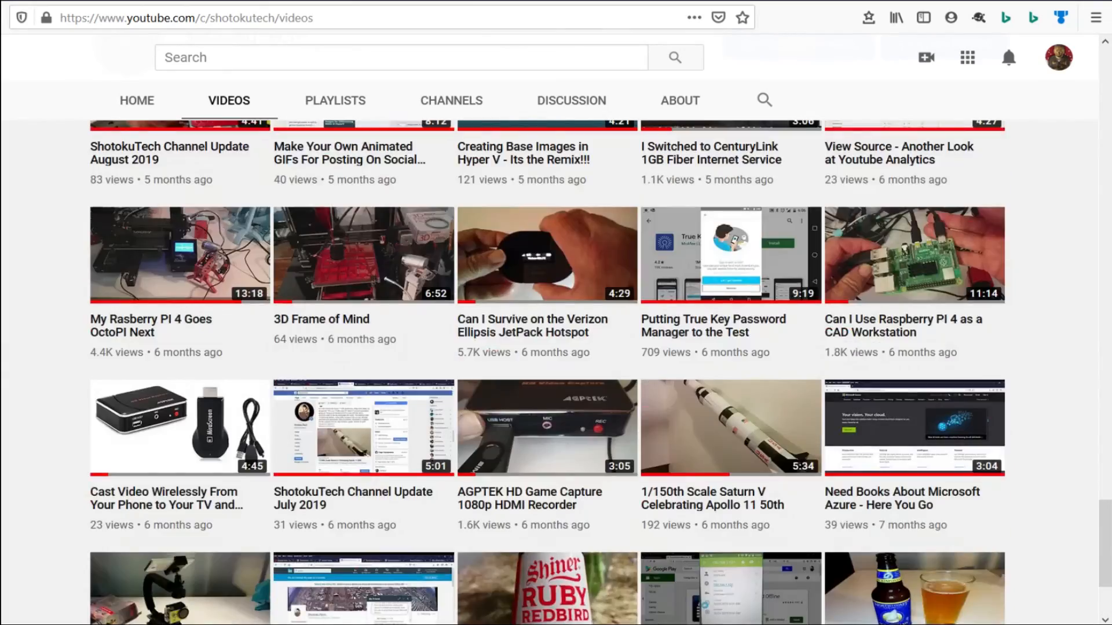
{"action": "scroll", "scroll_direction": "down", "scroll_amount": 3}
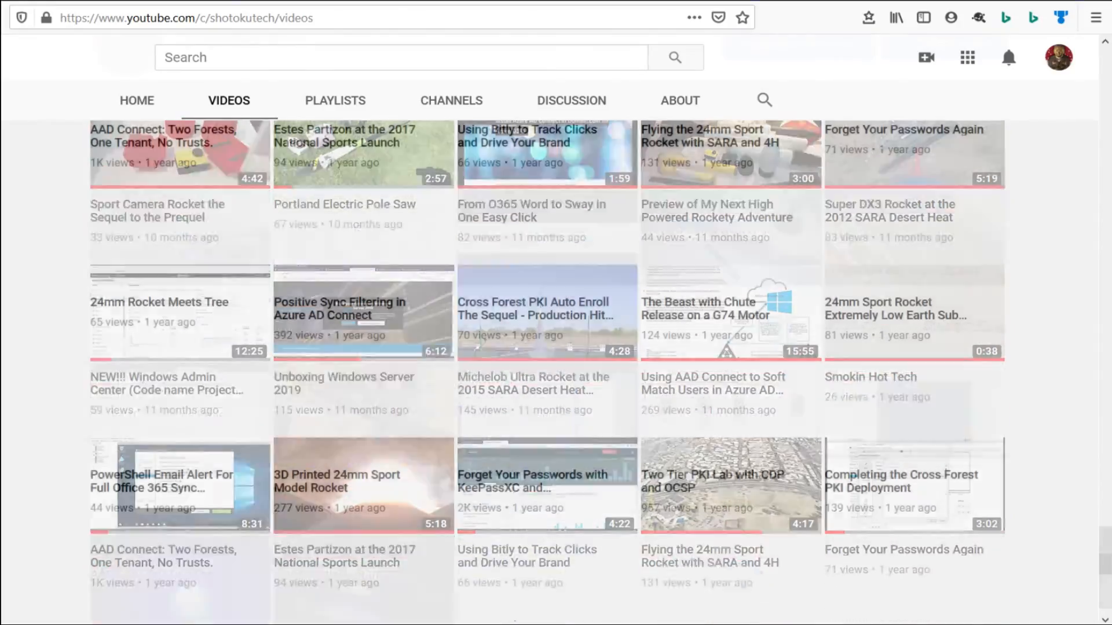
{"action": "scroll", "scroll_direction": "down", "scroll_amount": 3}
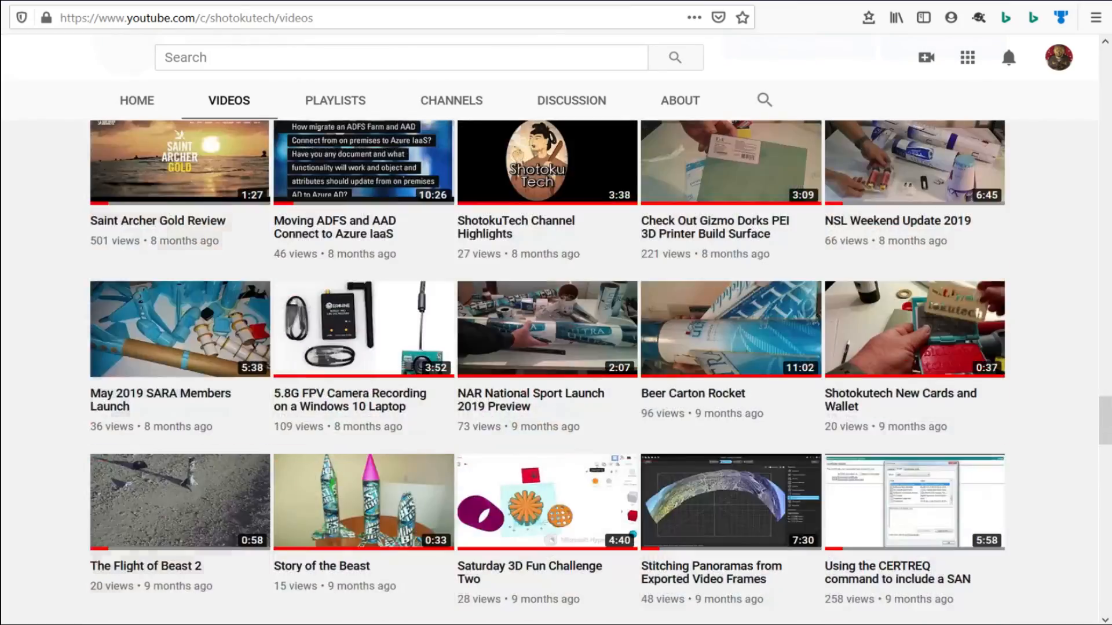